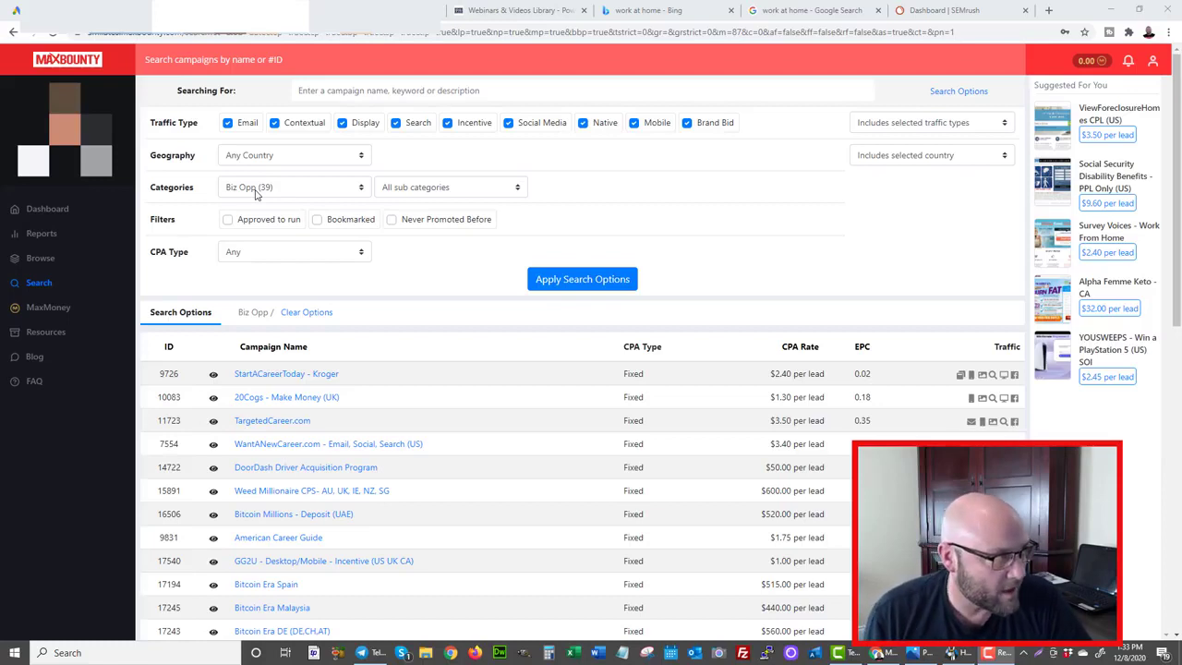
{"action": "mouse_move", "coordinate": [543, 489]}
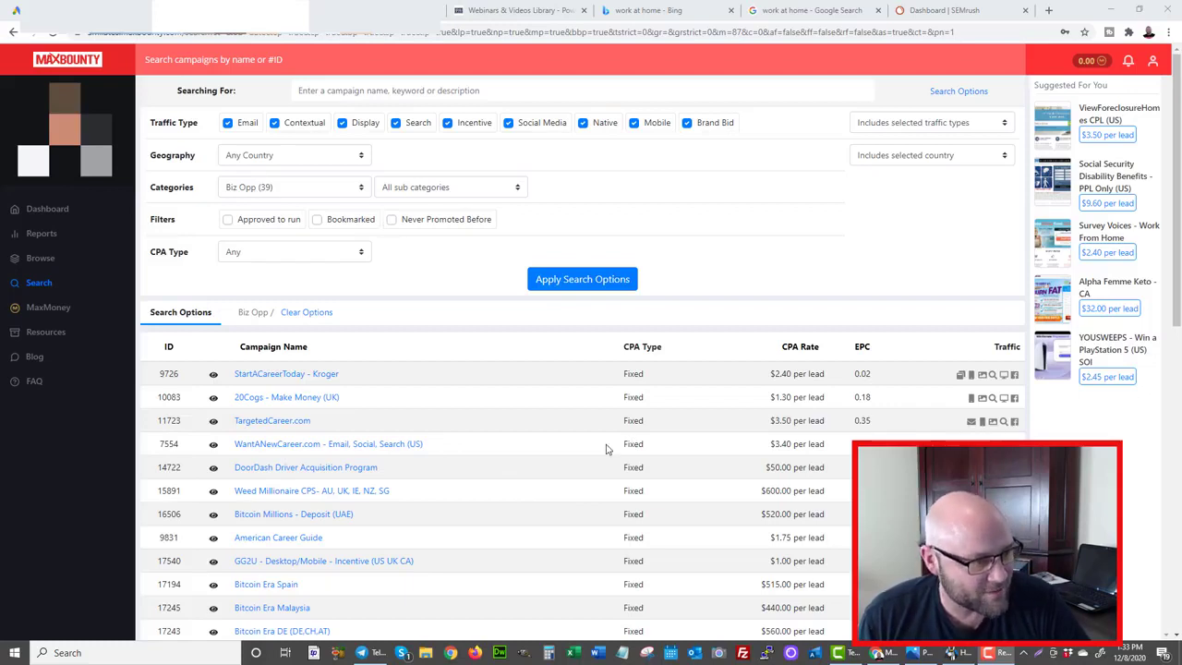
{"action": "mouse_move", "coordinate": [498, 405]}
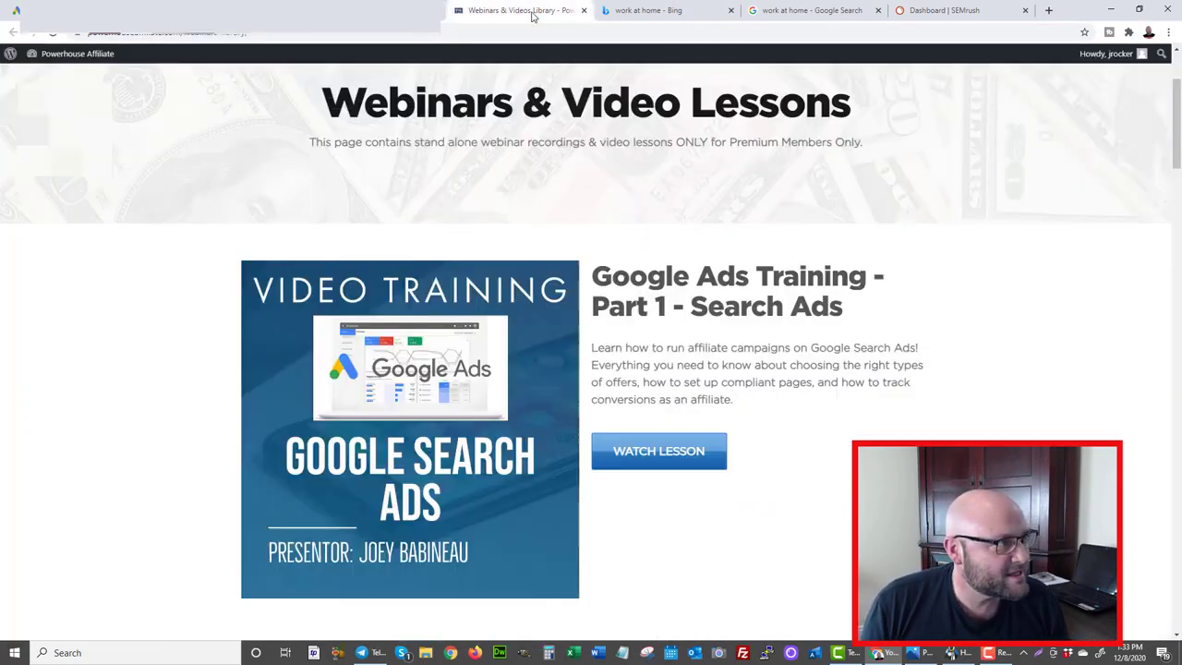
{"action": "mouse_move", "coordinate": [528, 368]}
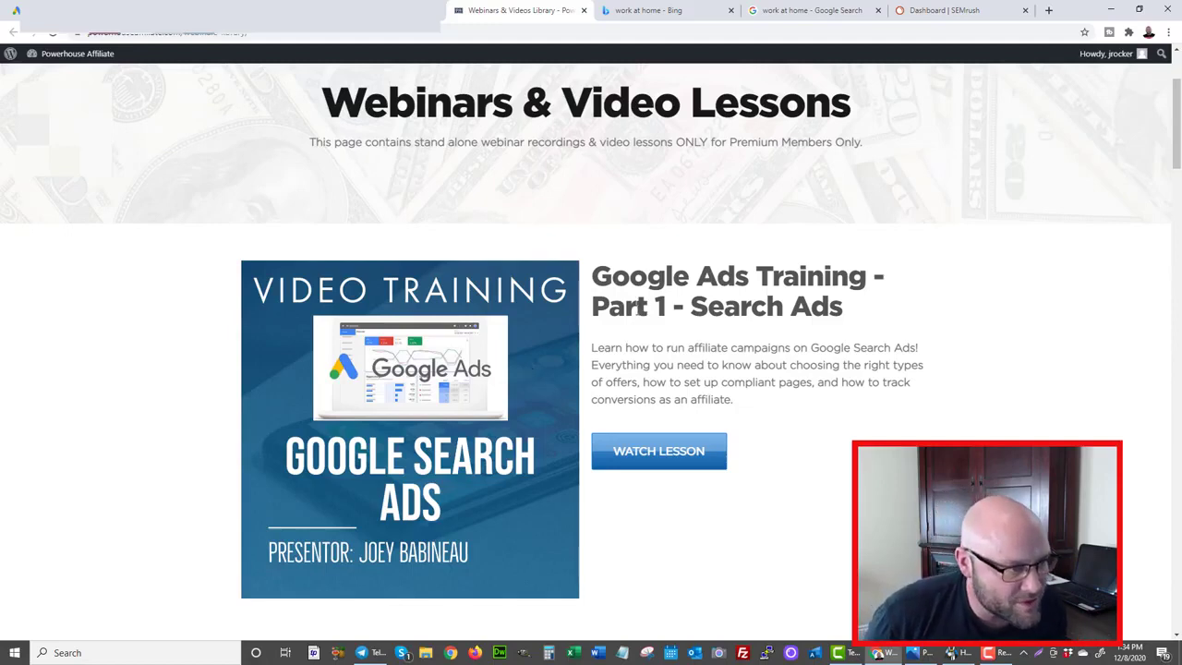
Step: Highlight the Work at Home Moms – CPL (US,CA) offer name and scroll further down the Biz Opp list
{"action": "left_click_drag", "start_coordinate": [649, 275], "coordinate": [839, 305]}
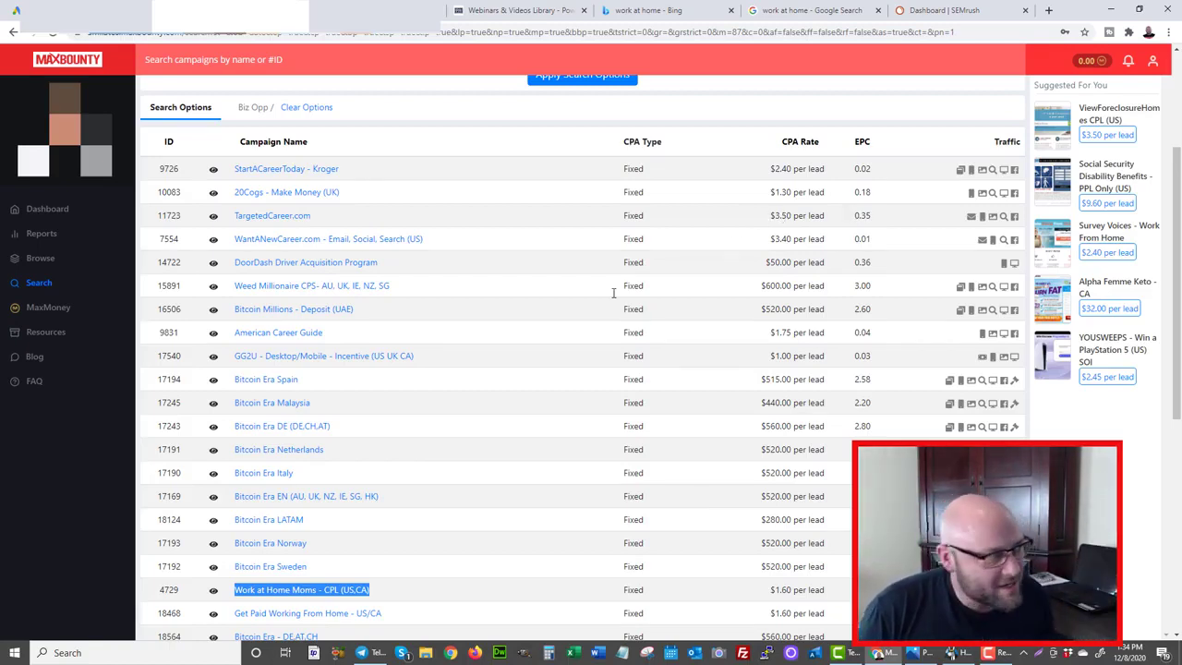
{"action": "scroll", "scroll_direction": "down", "scroll_amount": 3}
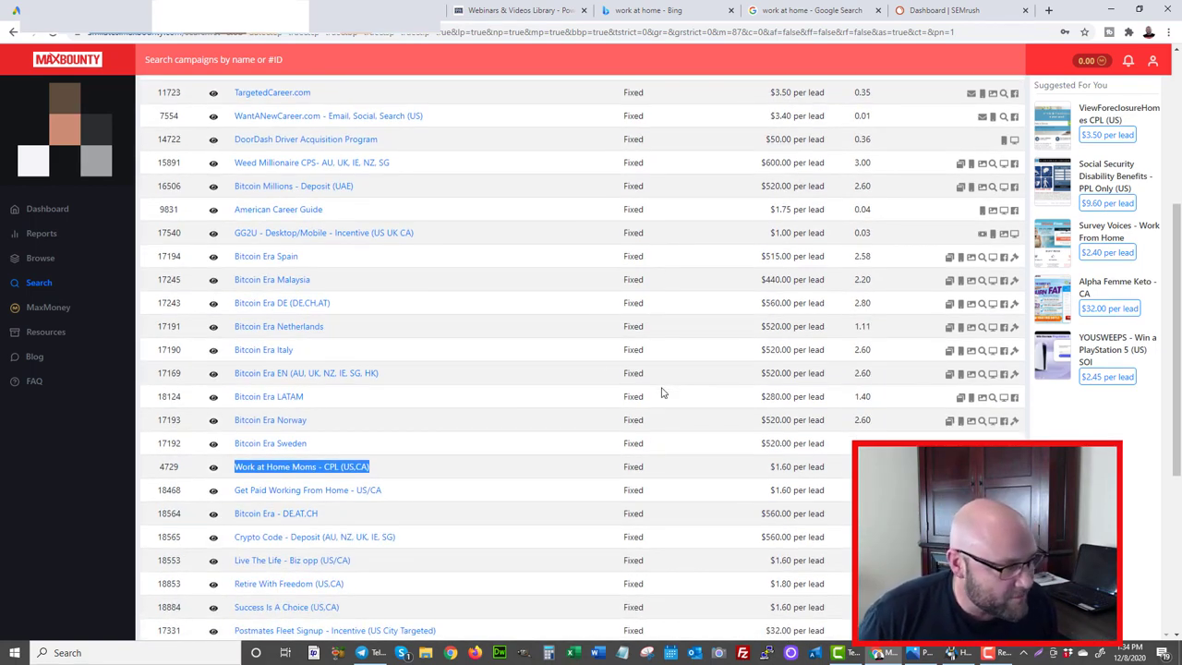
{"action": "scroll", "scroll_direction": "down", "scroll_amount": 3}
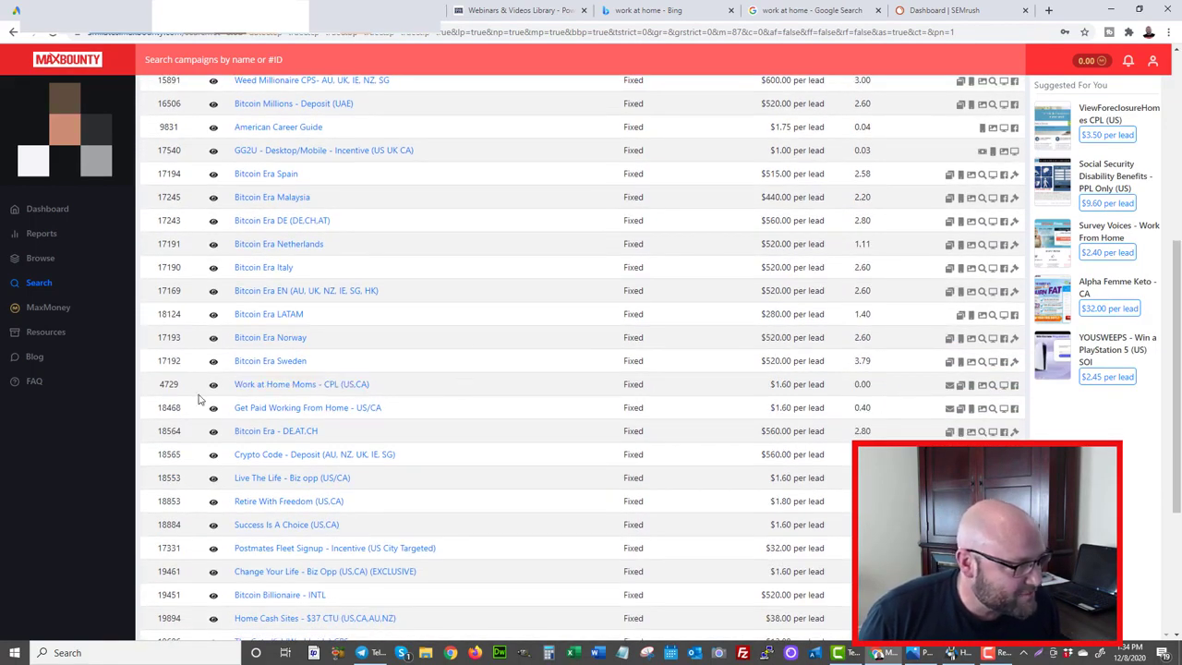
{"action": "mouse_move", "coordinate": [312, 392]}
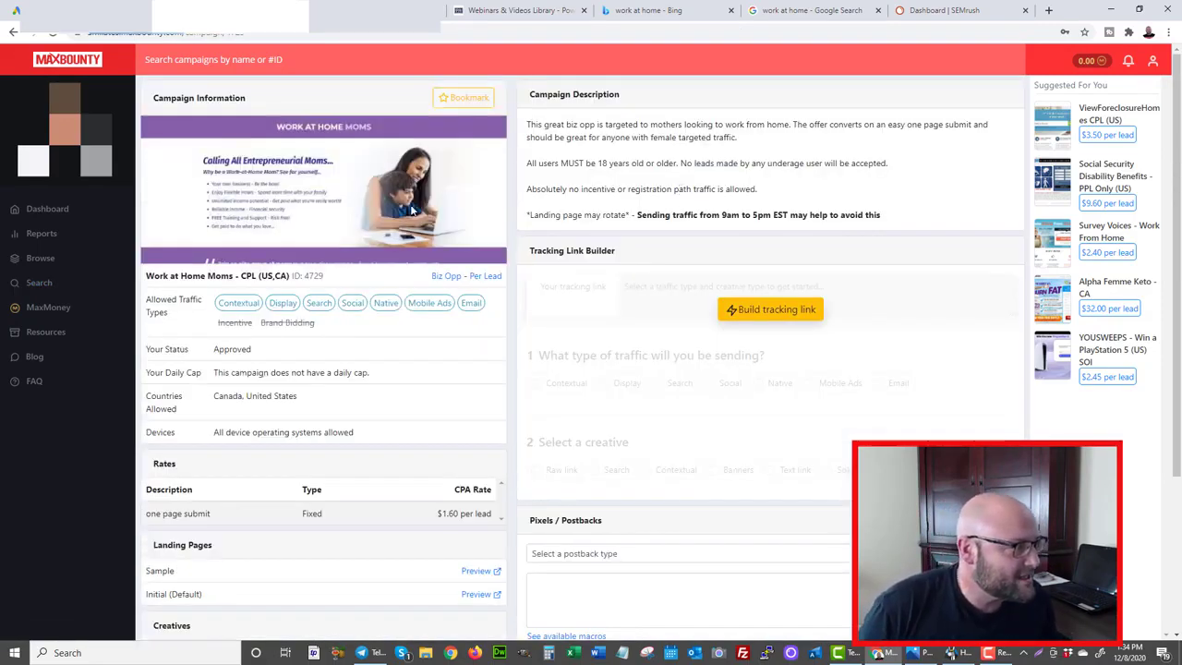
{"action": "mouse_move", "coordinate": [319, 303]}
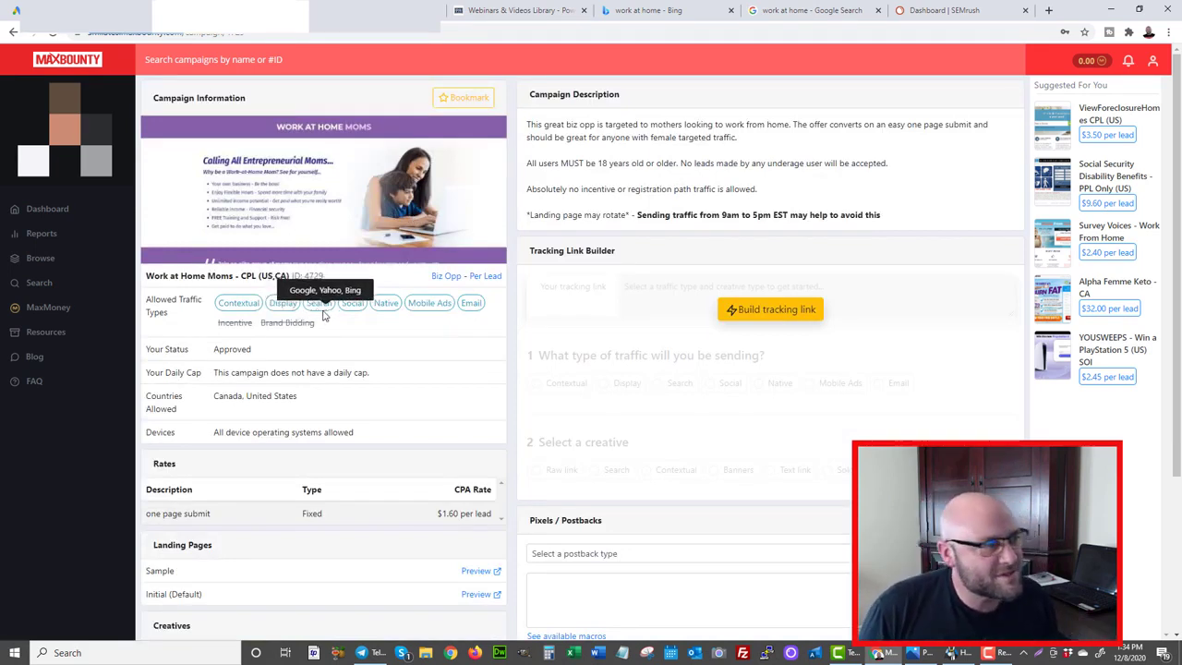
{"action": "mouse_move", "coordinate": [246, 148]}
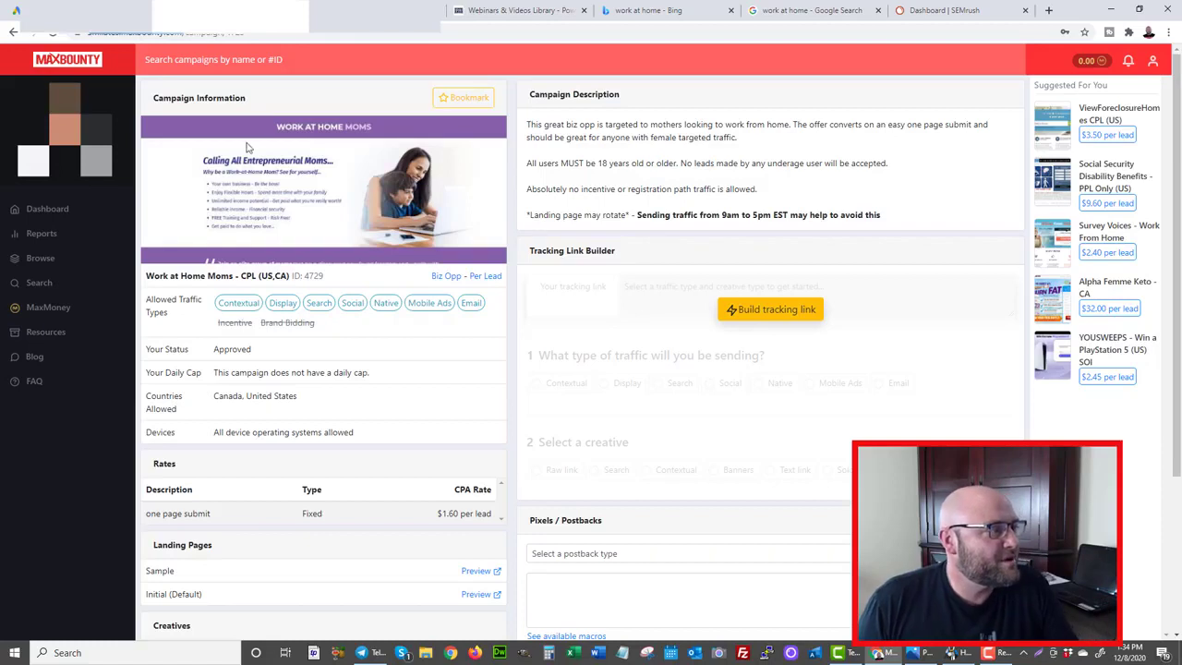
{"action": "mouse_move", "coordinate": [321, 148]}
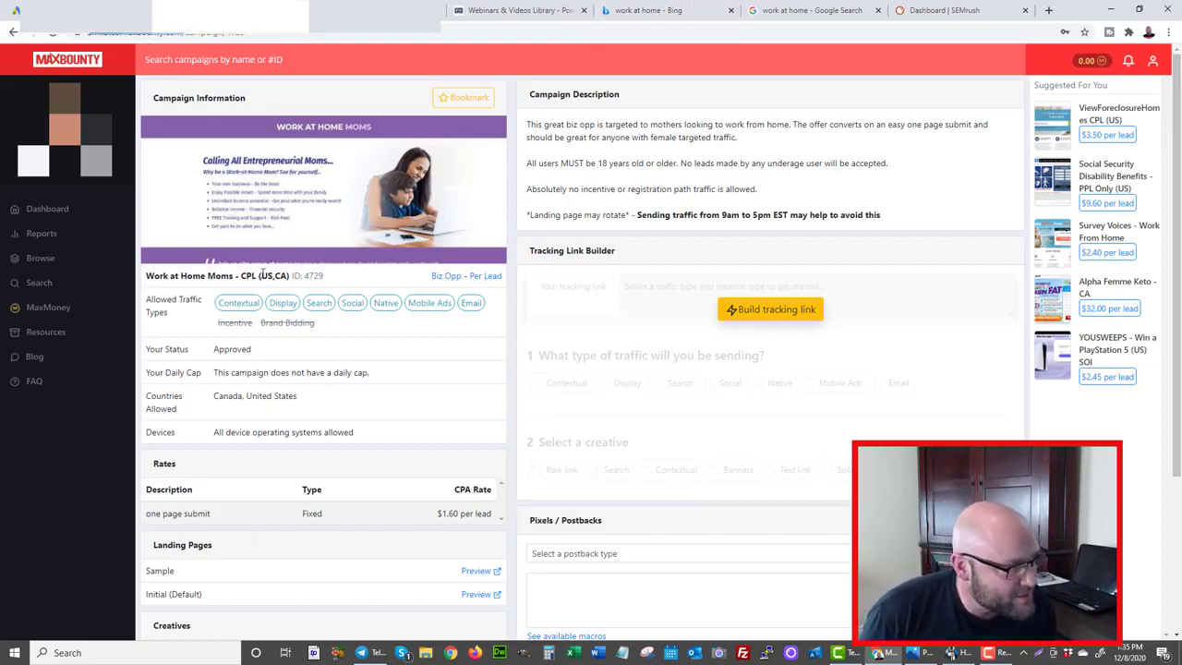
Step: Select 'US,CA' in the Work at Home Moms campaign title
{"action": "double_click", "coordinate": [274, 276]}
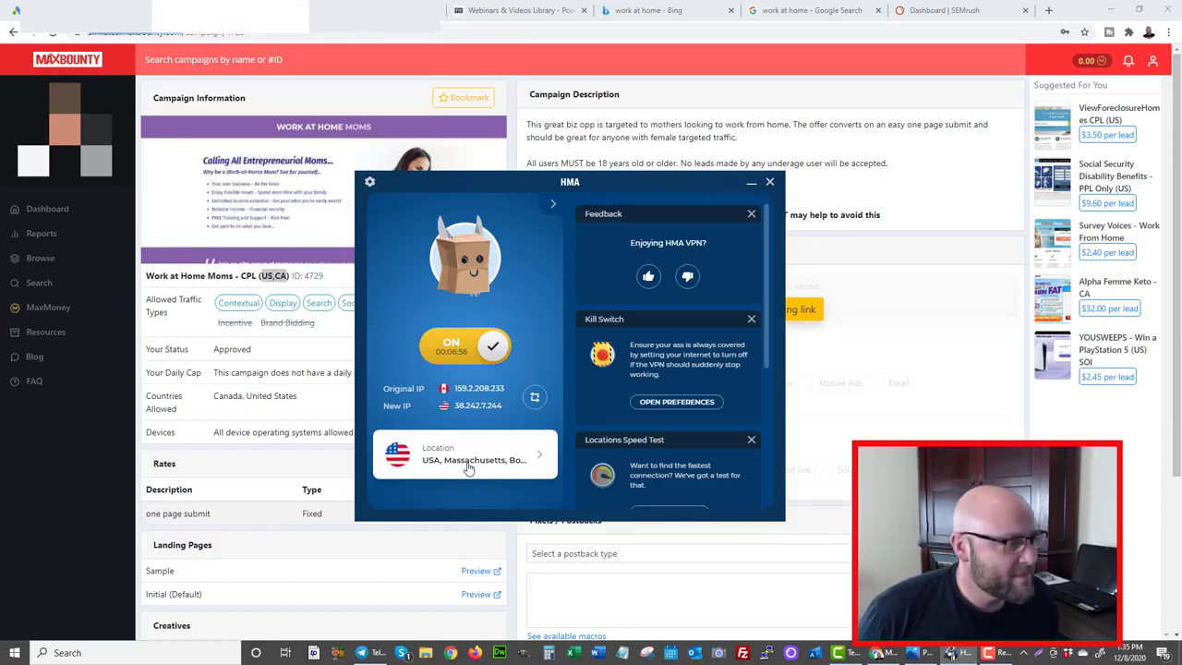
{"action": "left_click", "coordinate": [466, 454]}
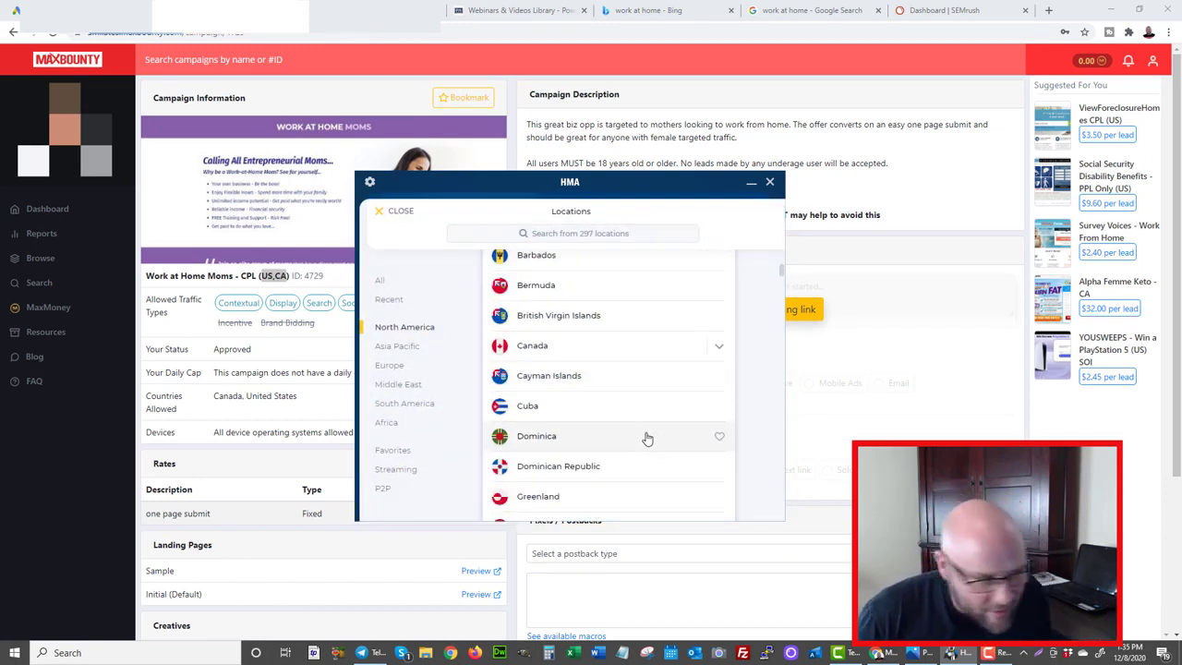
{"action": "scroll", "scroll_direction": "down", "scroll_amount": 3}
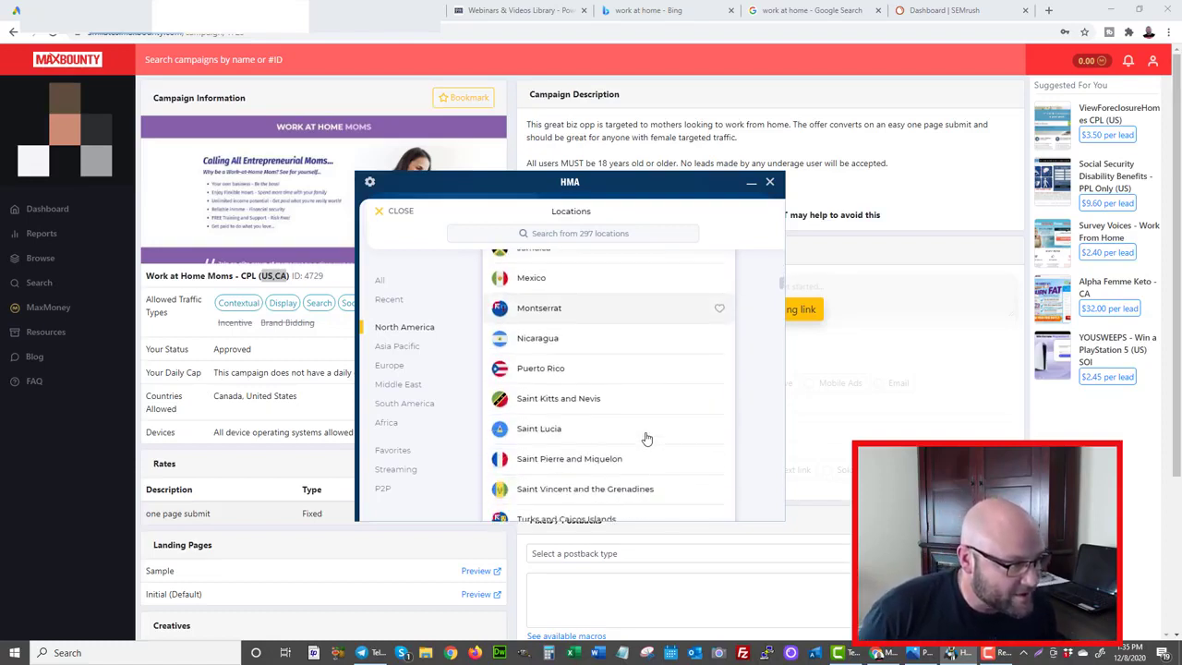
{"action": "left_click", "coordinate": [398, 346]}
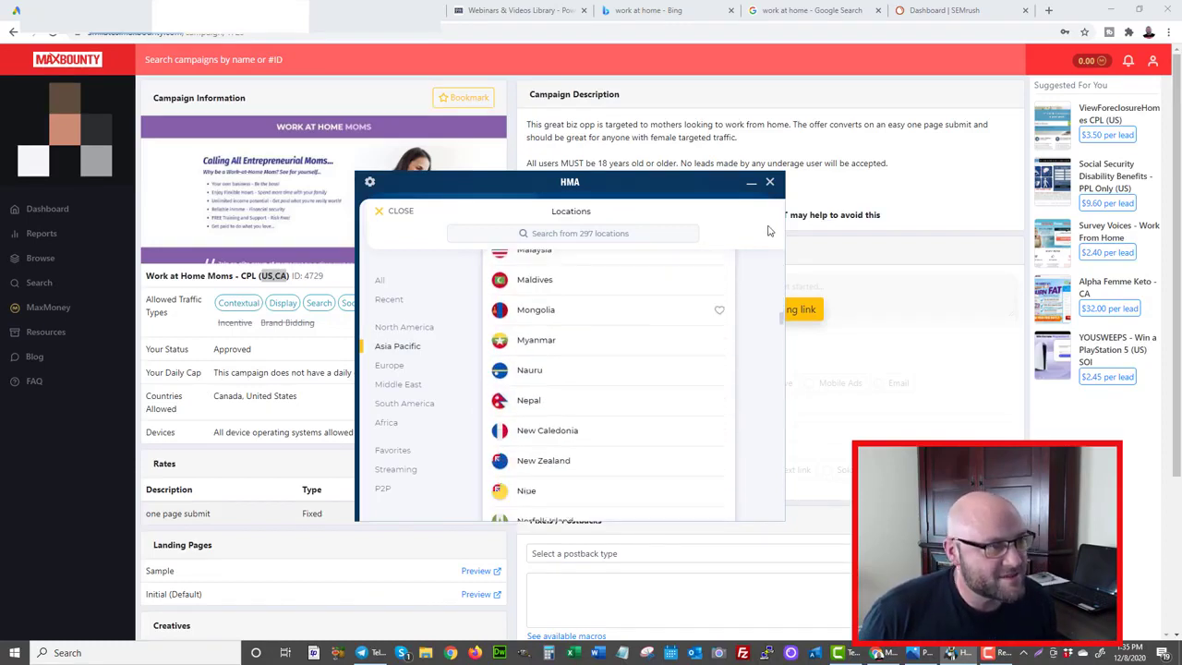
{"action": "left_click", "coordinate": [770, 182]}
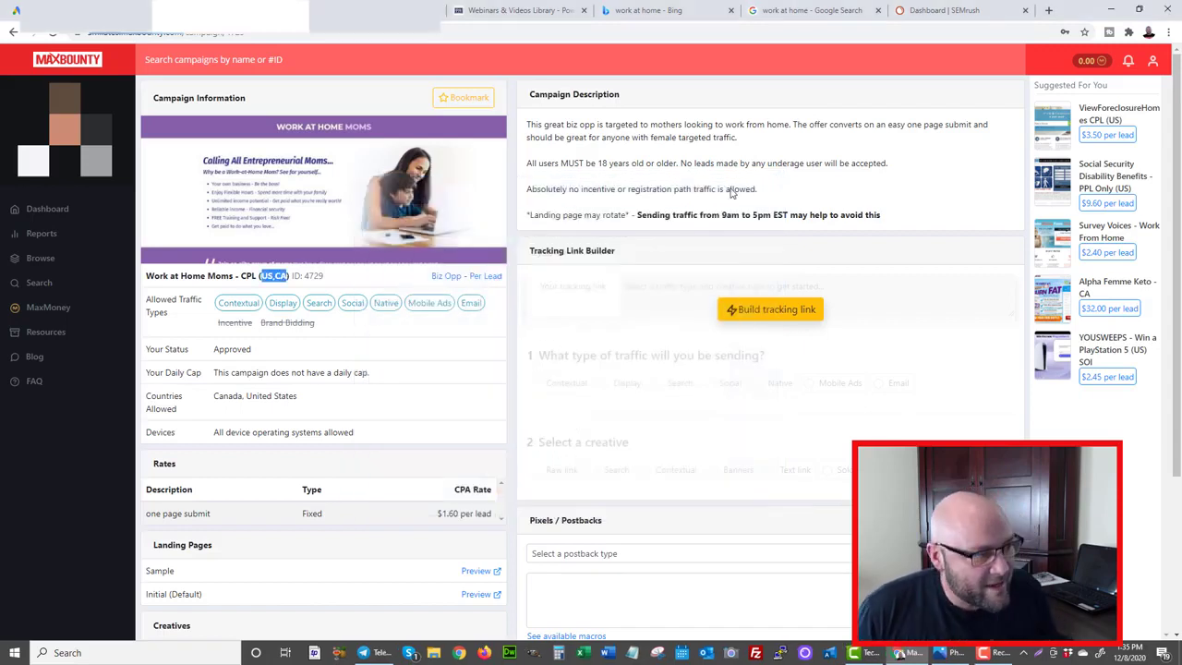
{"action": "mouse_move", "coordinate": [287, 322]}
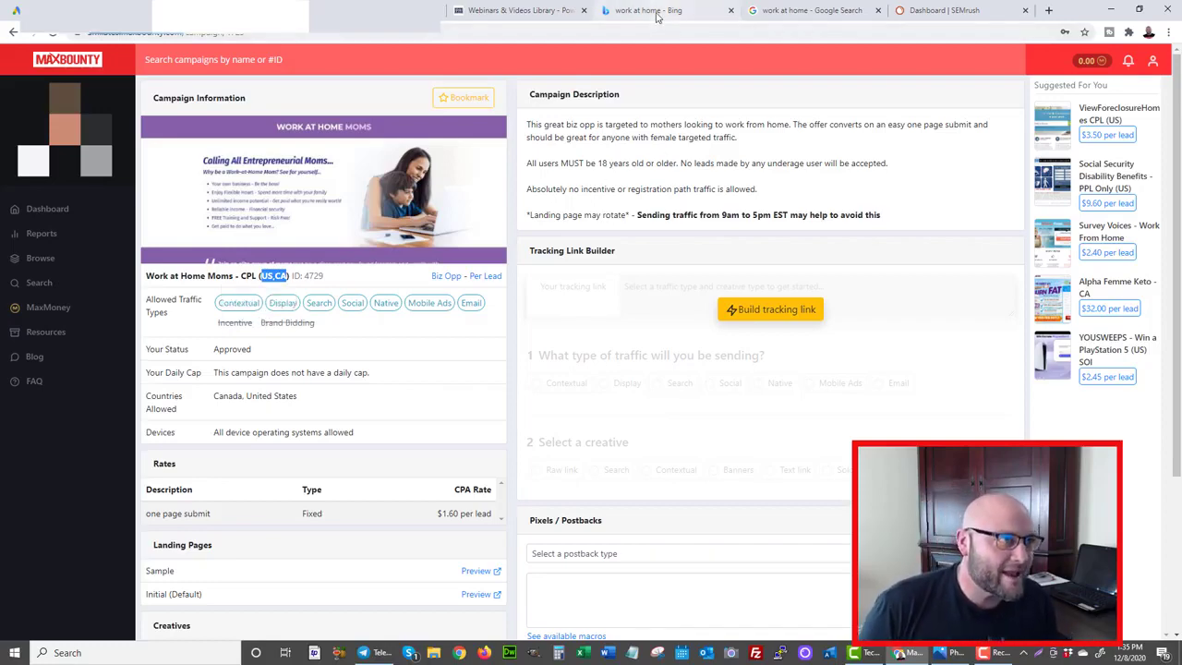
Step: Return to the Bing 'work at home' results and scroll through them
{"action": "left_click", "coordinate": [665, 10]}
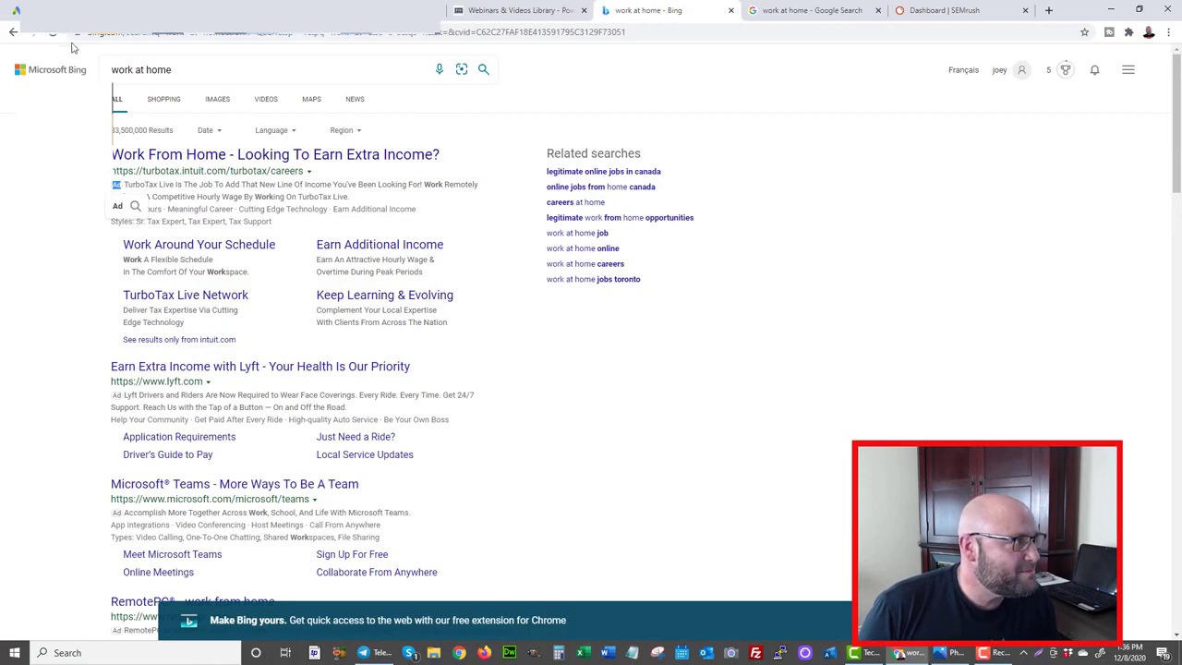
{"action": "left_click", "coordinate": [199, 70]}
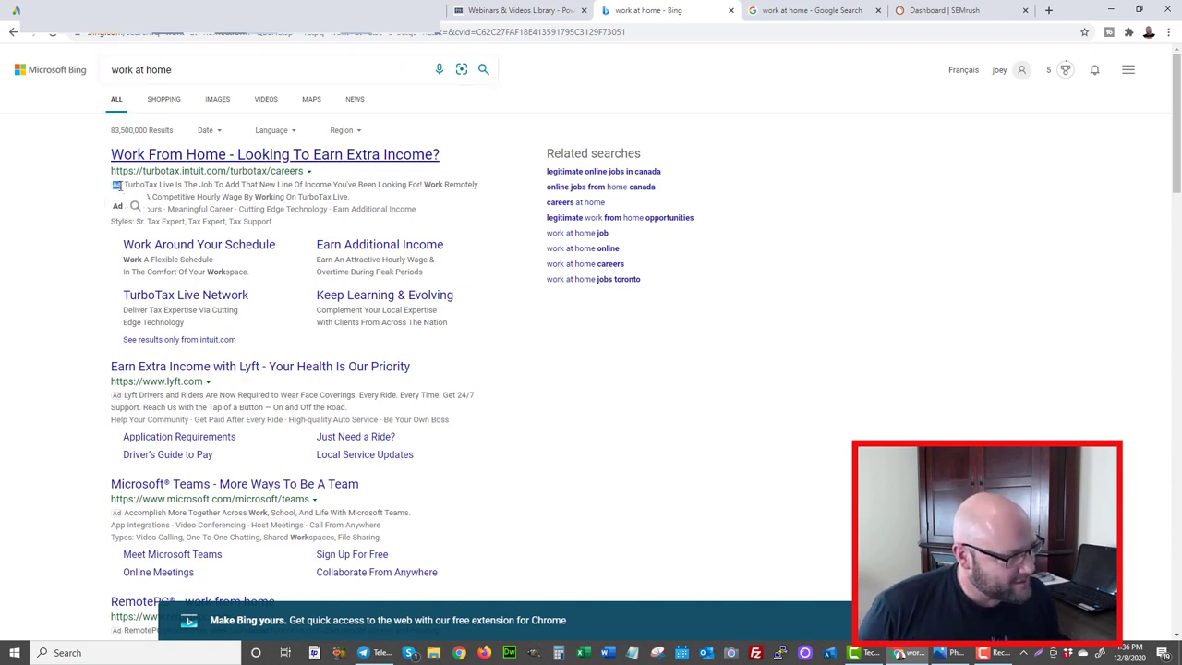
{"action": "scroll", "scroll_direction": "down", "scroll_amount": 3}
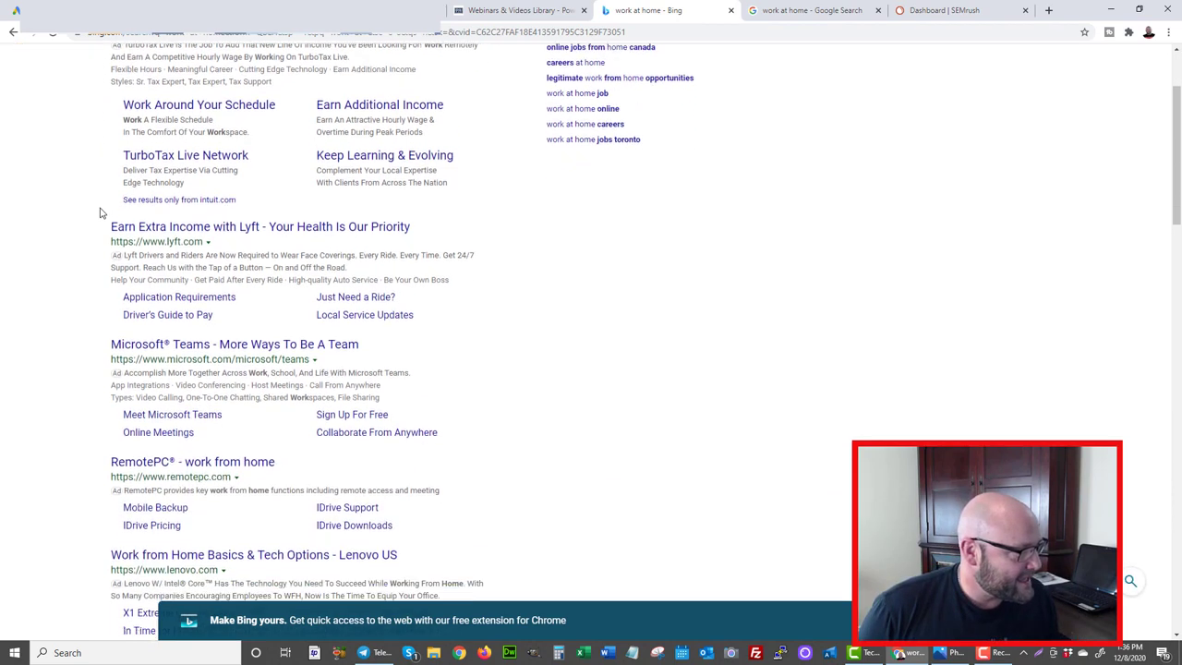
{"action": "scroll", "scroll_direction": "down", "scroll_amount": 3}
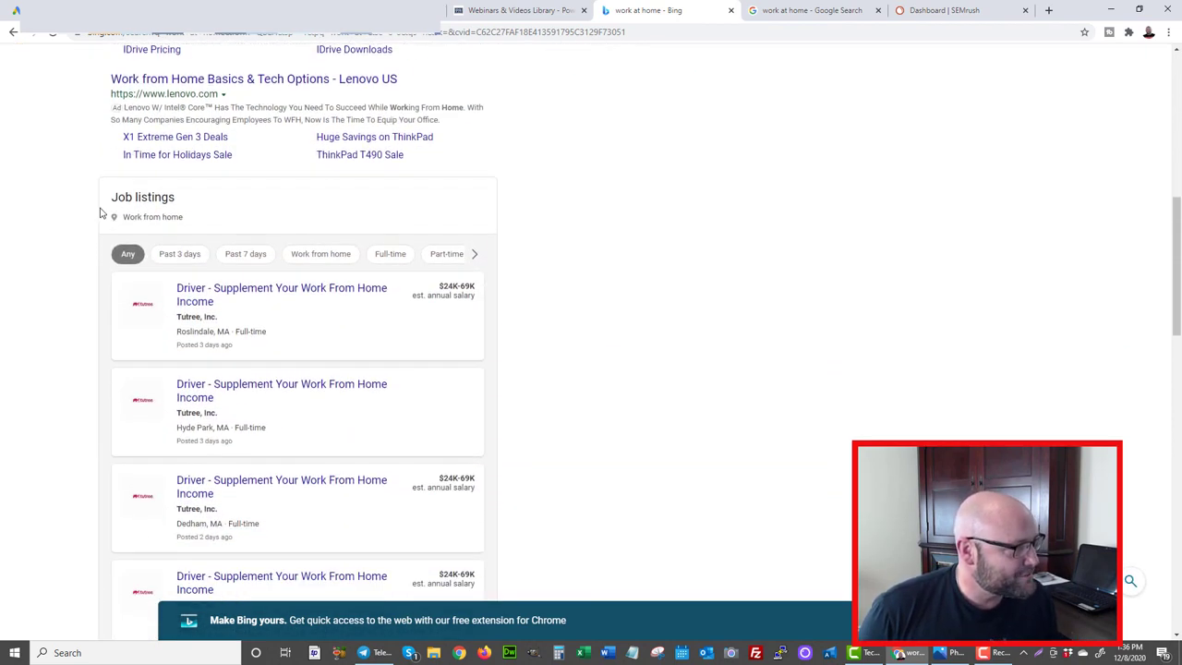
{"action": "scroll", "scroll_direction": "up", "scroll_amount": 3}
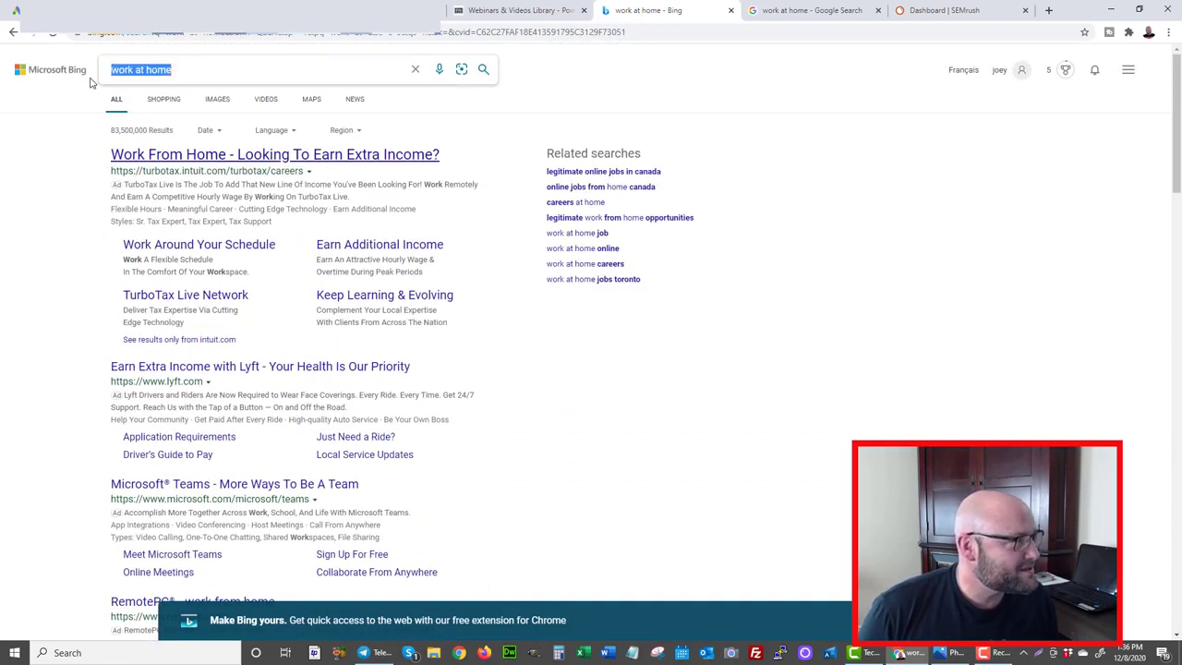
Step: Search Bing for 'make money online' and scroll through the paid ads
{"action": "type", "text": "maker"}
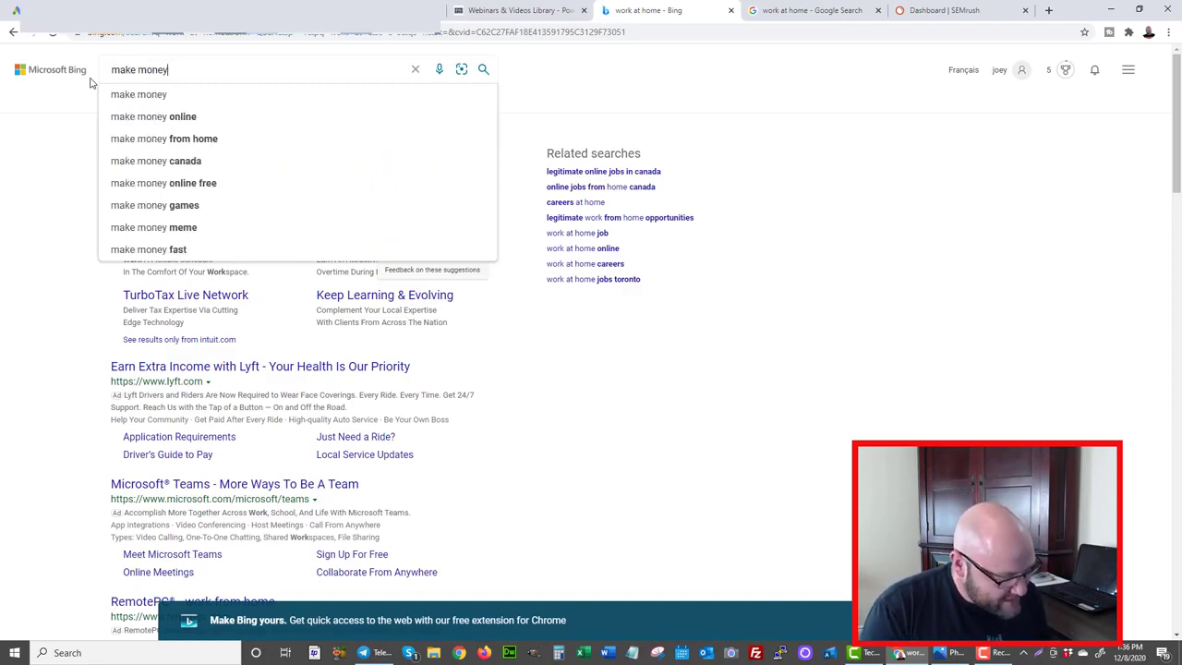
{"action": "type", "text": "online"}
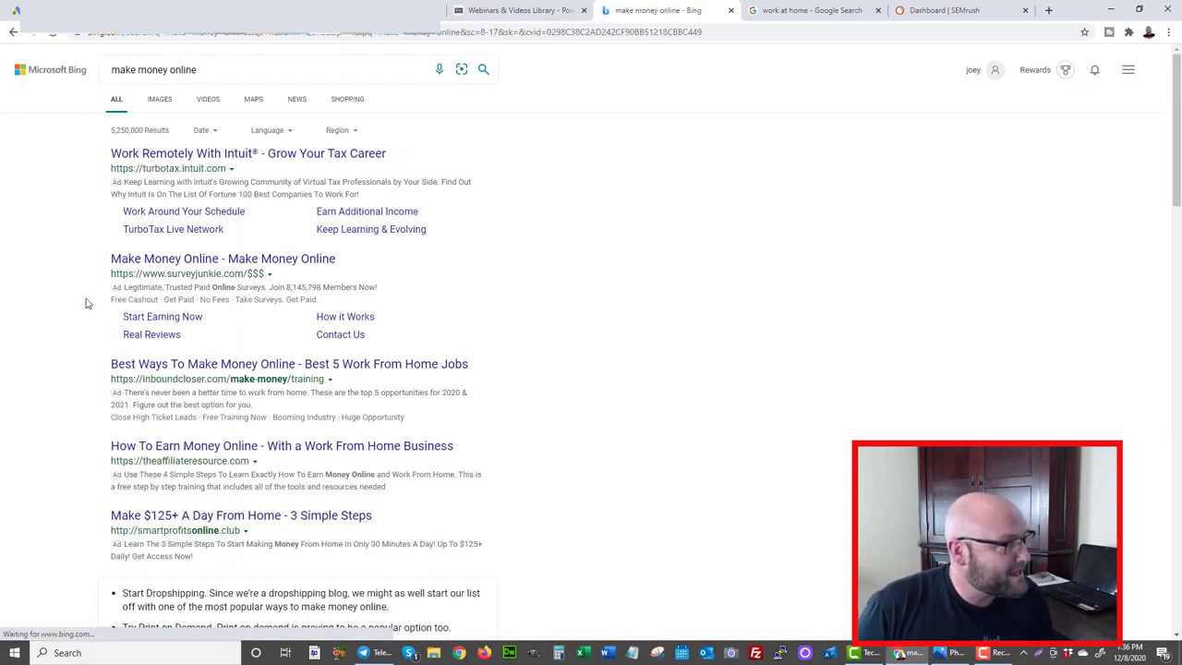
{"action": "scroll", "scroll_direction": "down", "scroll_amount": 3}
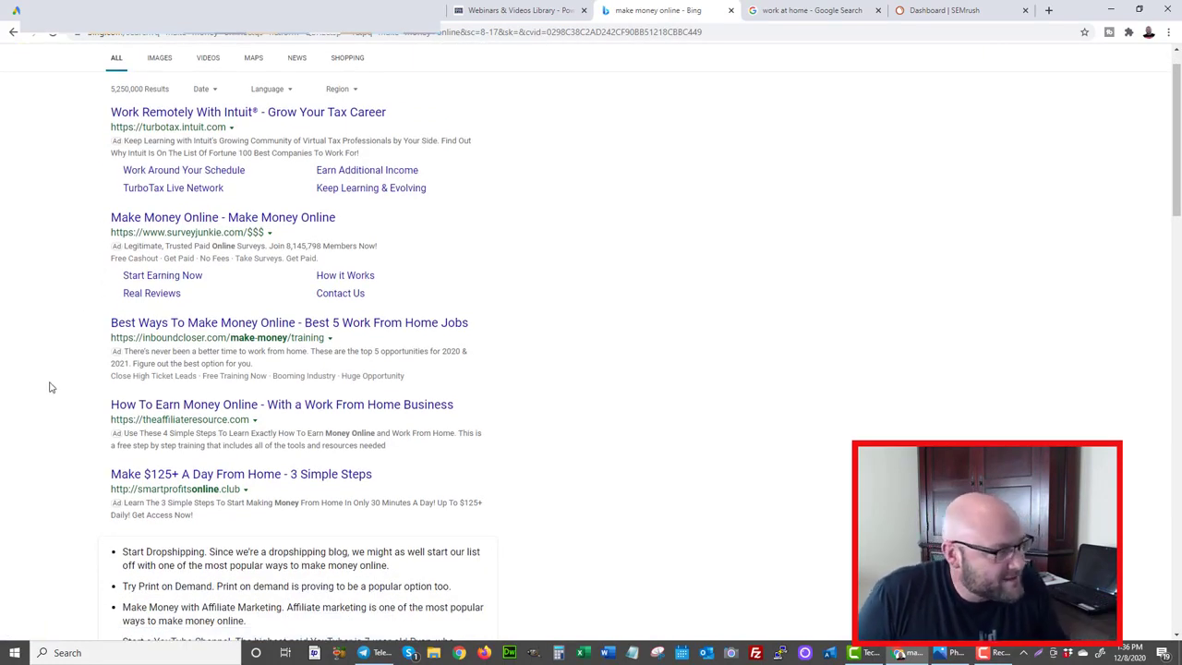
{"action": "scroll", "scroll_direction": "down", "scroll_amount": 3}
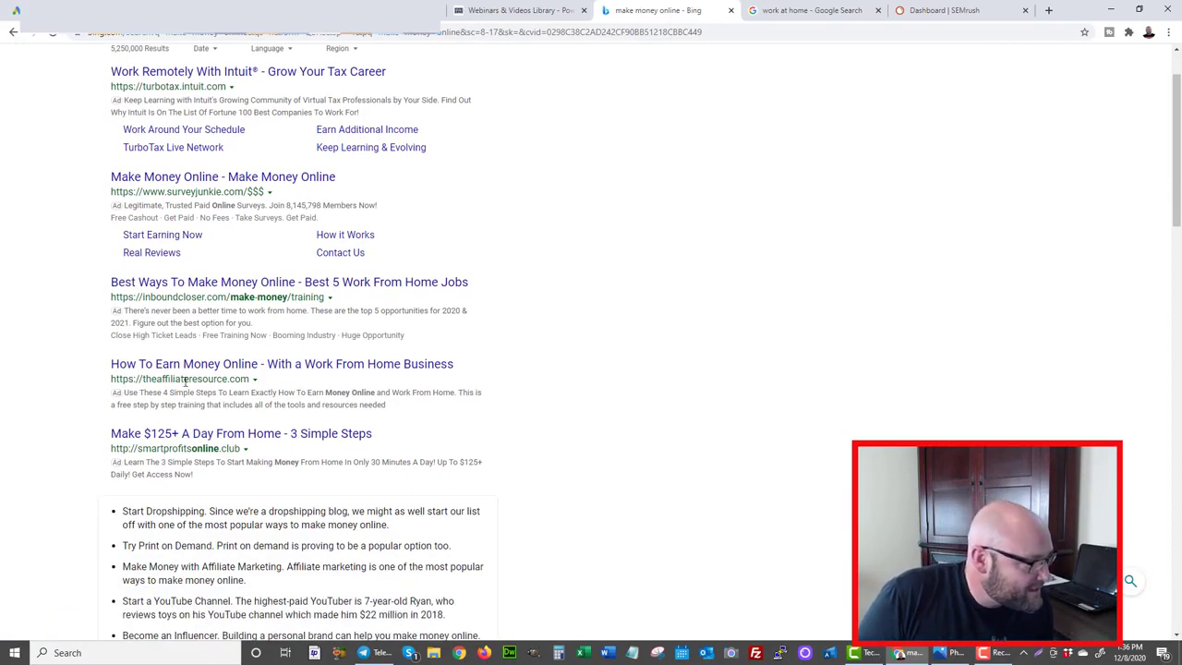
{"action": "mouse_move", "coordinate": [103, 380]}
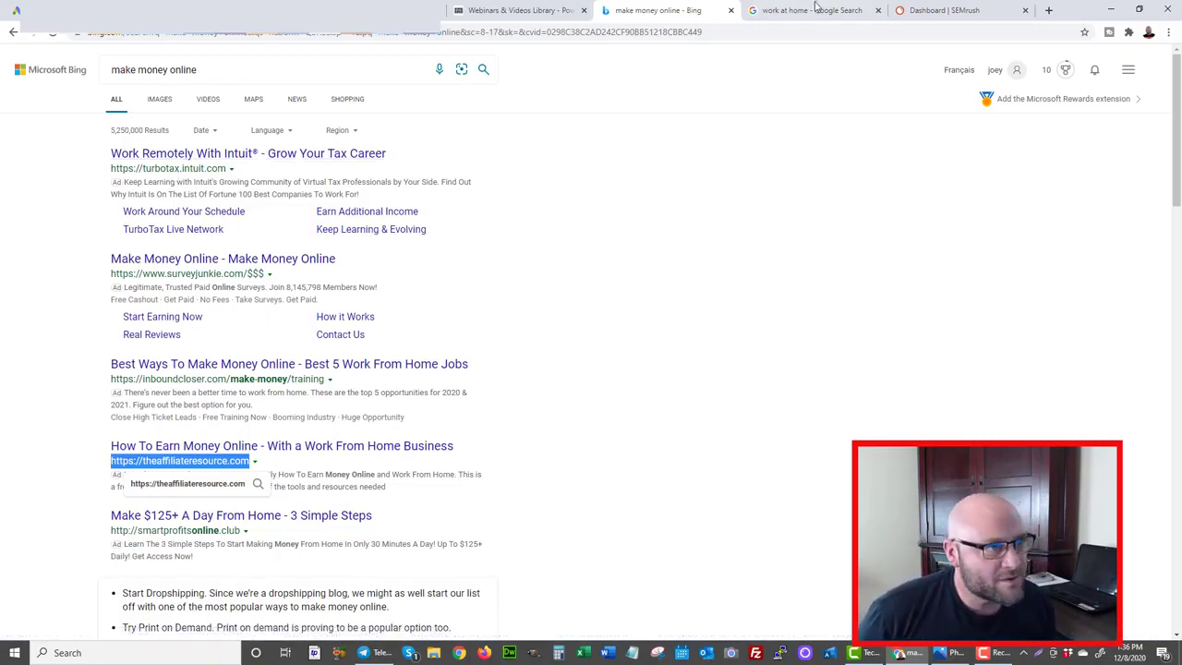
Step: Scroll the Google 'work at home' results down to the job ads and related searches
{"action": "left_click", "coordinate": [813, 10]}
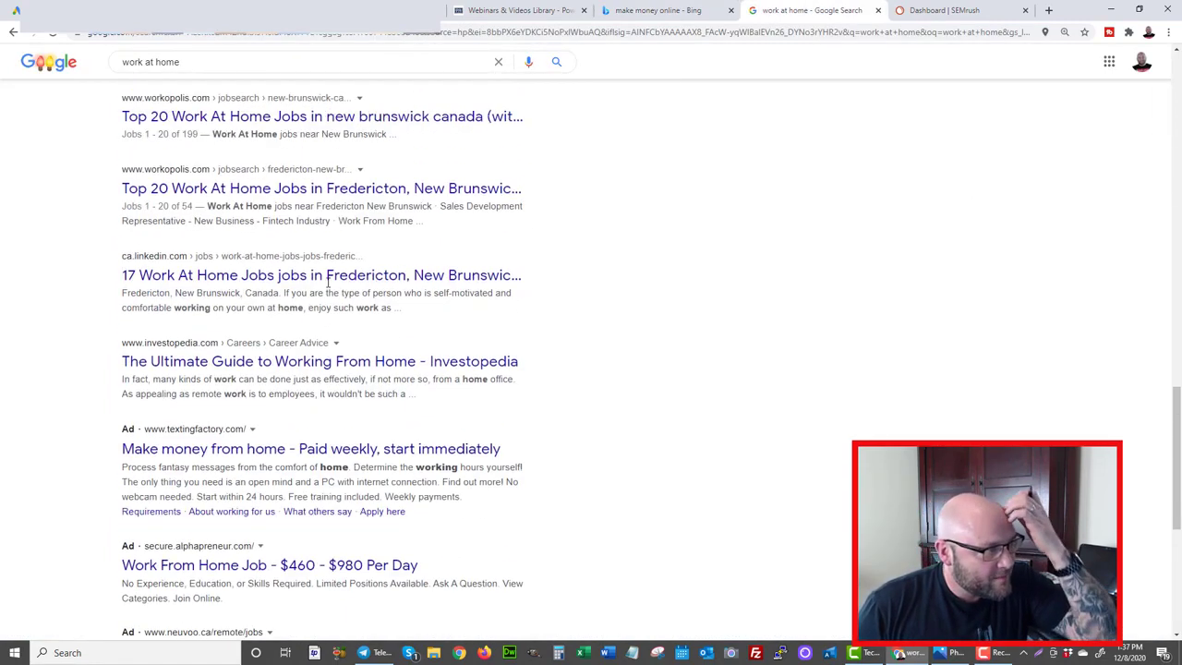
{"action": "scroll", "scroll_direction": "down", "scroll_amount": 3}
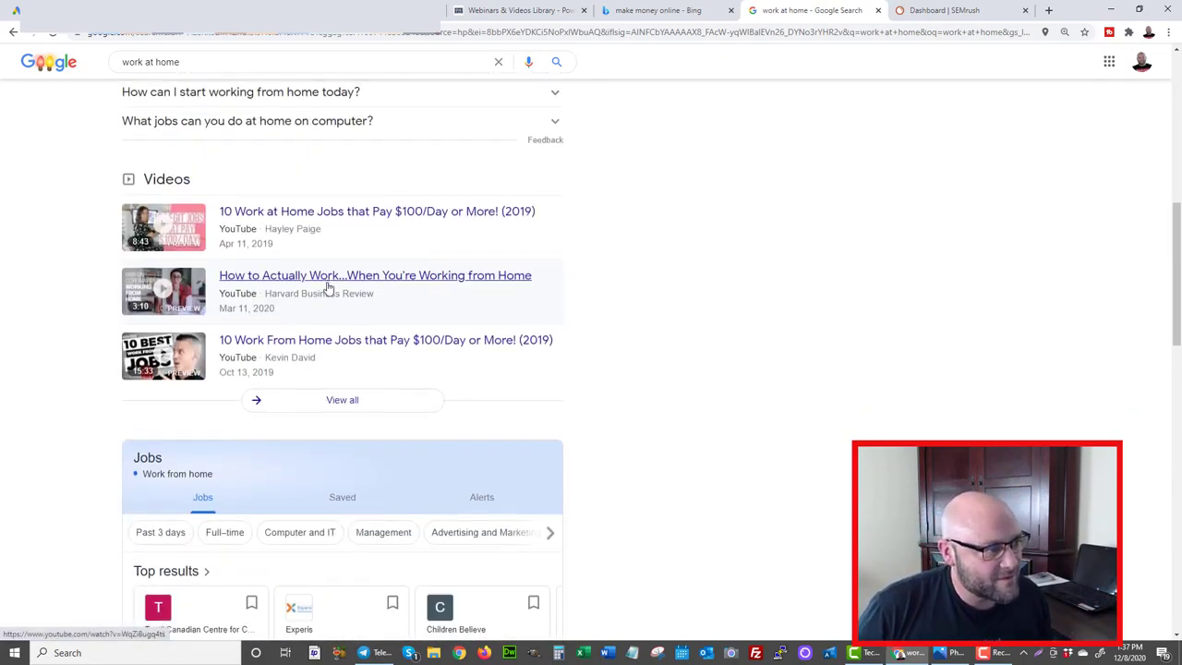
{"action": "scroll", "scroll_direction": "down", "scroll_amount": 3}
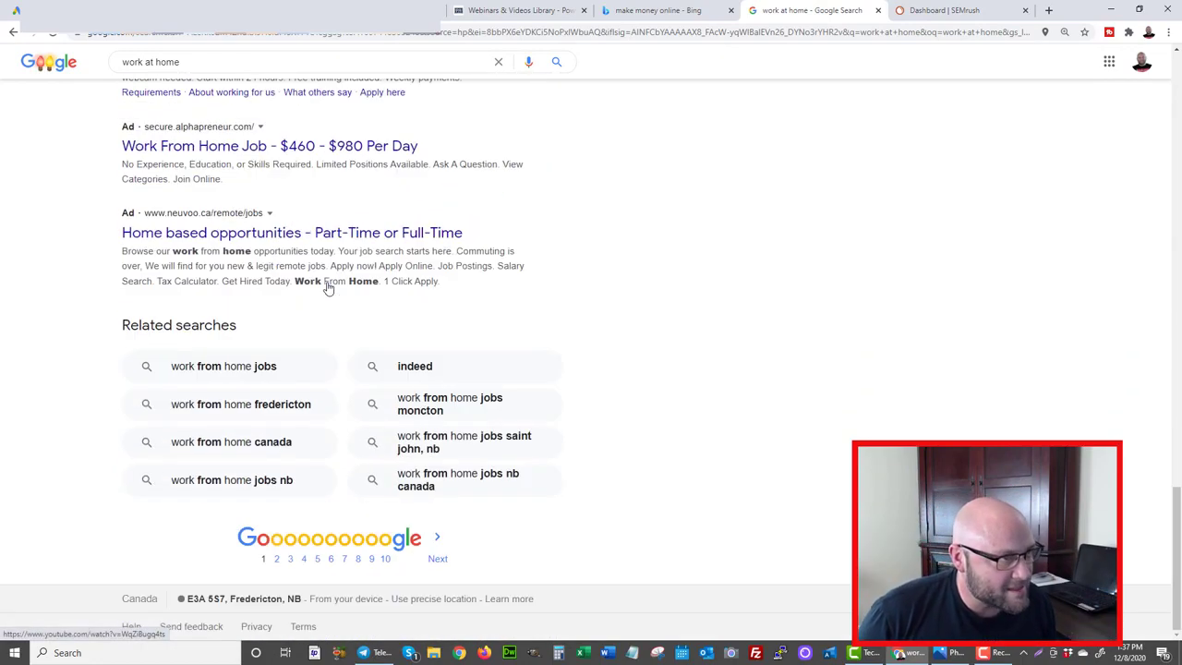
{"action": "mouse_move", "coordinate": [611, 249]}
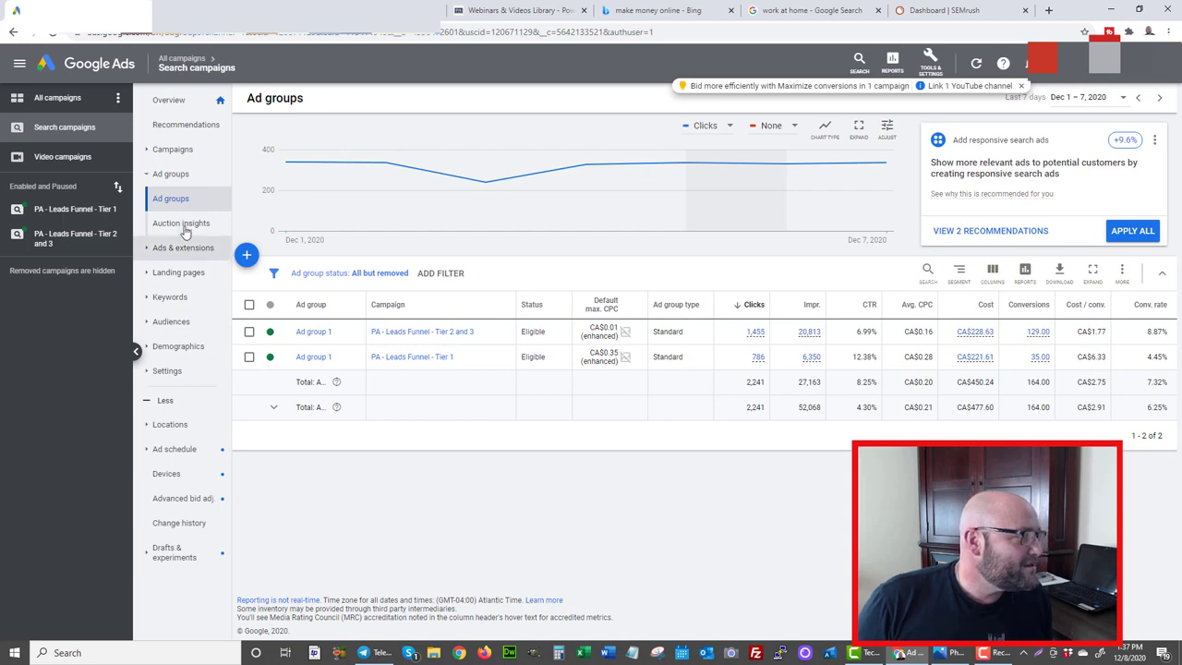
Step: Open Auction insights from the Google Ads left menu
{"action": "left_click", "coordinate": [181, 222]}
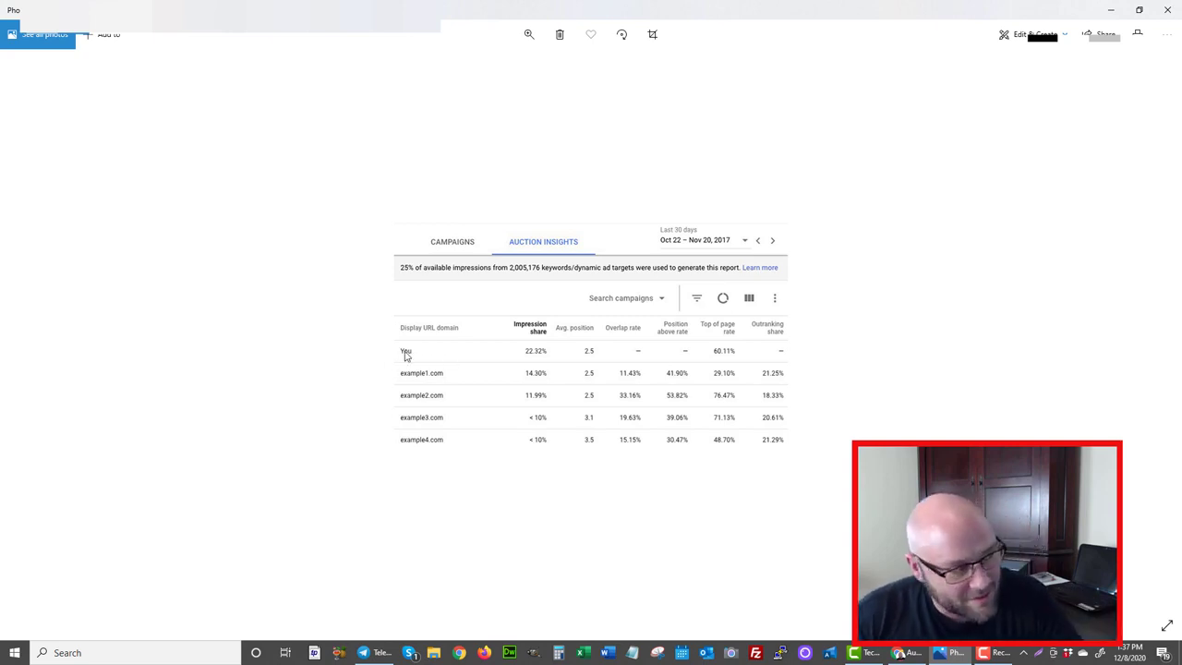
{"action": "mouse_move", "coordinate": [420, 373]}
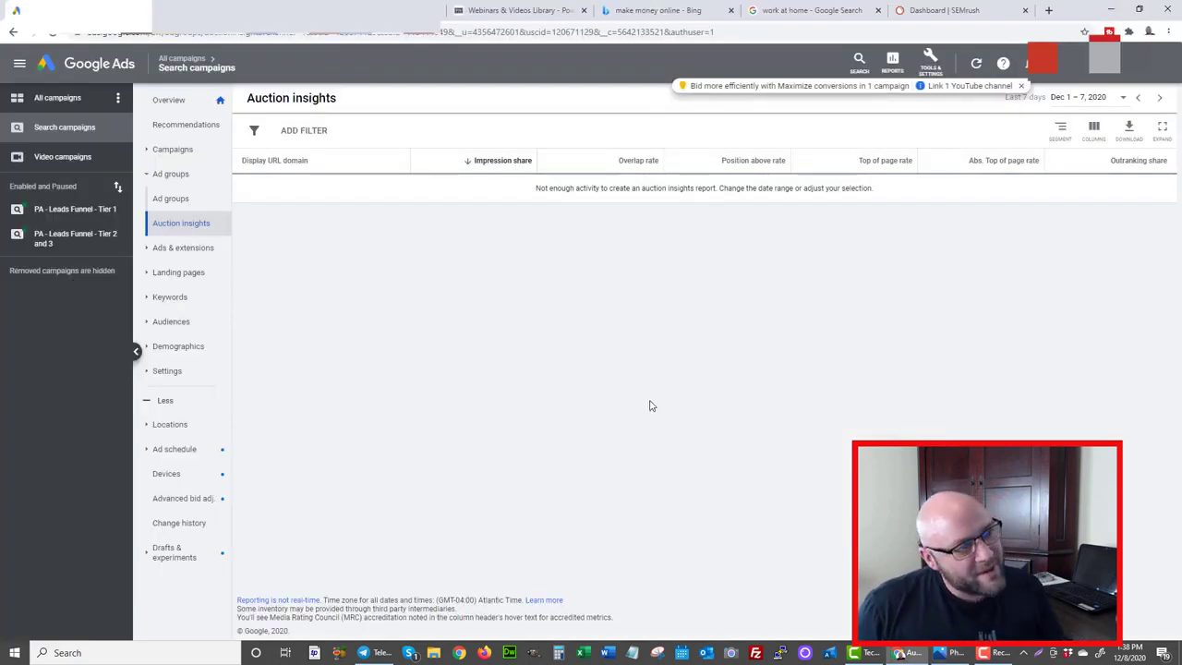
{"action": "mouse_move", "coordinate": [636, 225]}
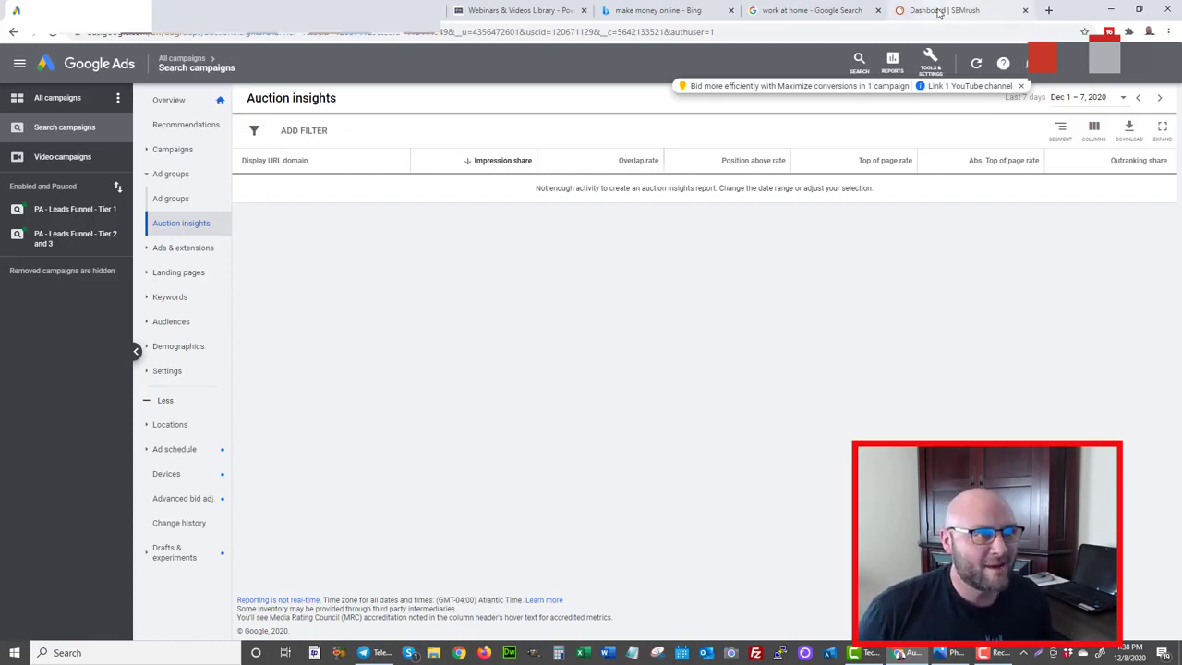
Step: Switch to the 'Dashboard | SEMrush' tab
{"action": "left_click", "coordinate": [972, 10]}
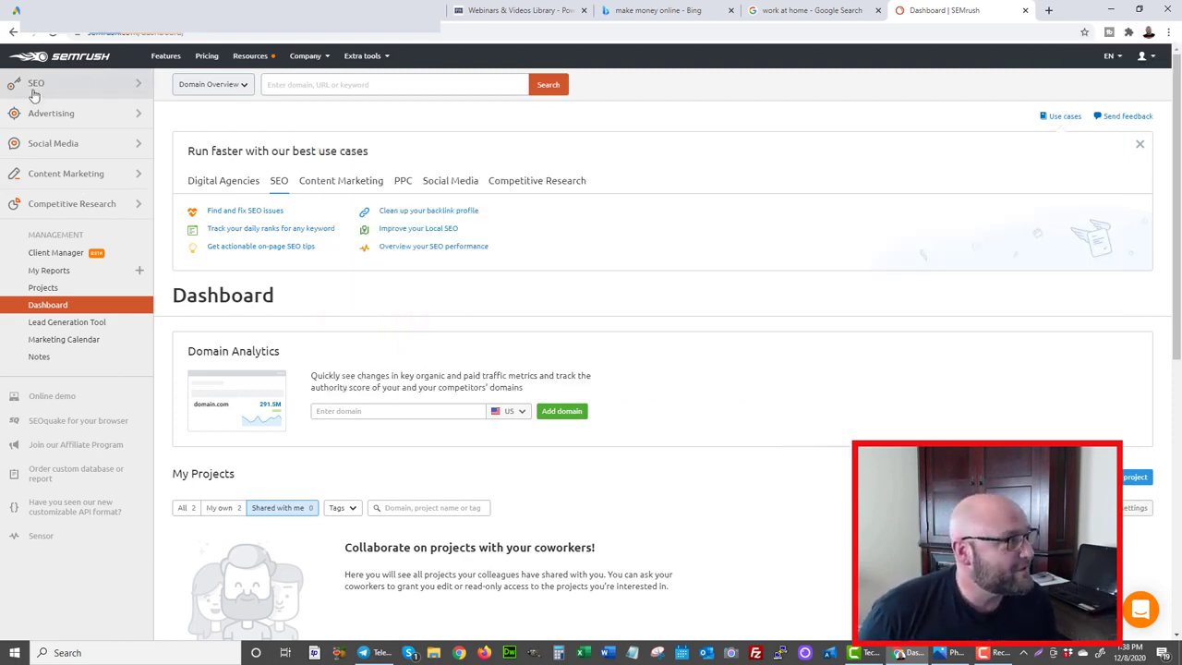
{"action": "left_click", "coordinate": [50, 113]}
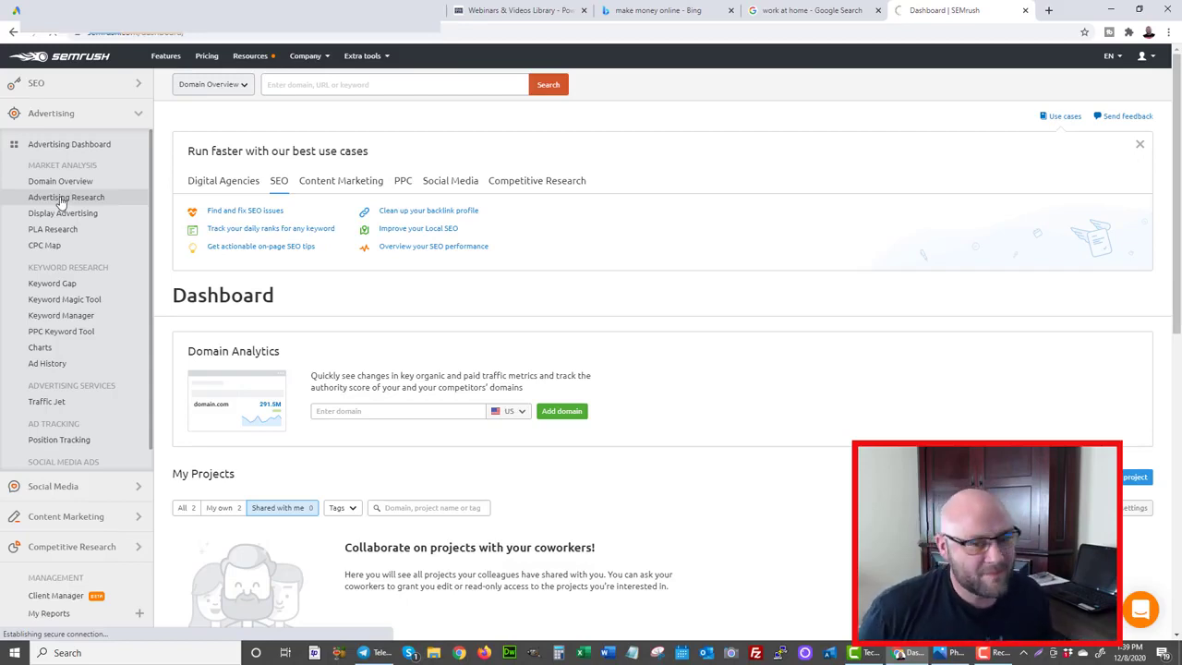
{"action": "left_click", "coordinate": [67, 197]}
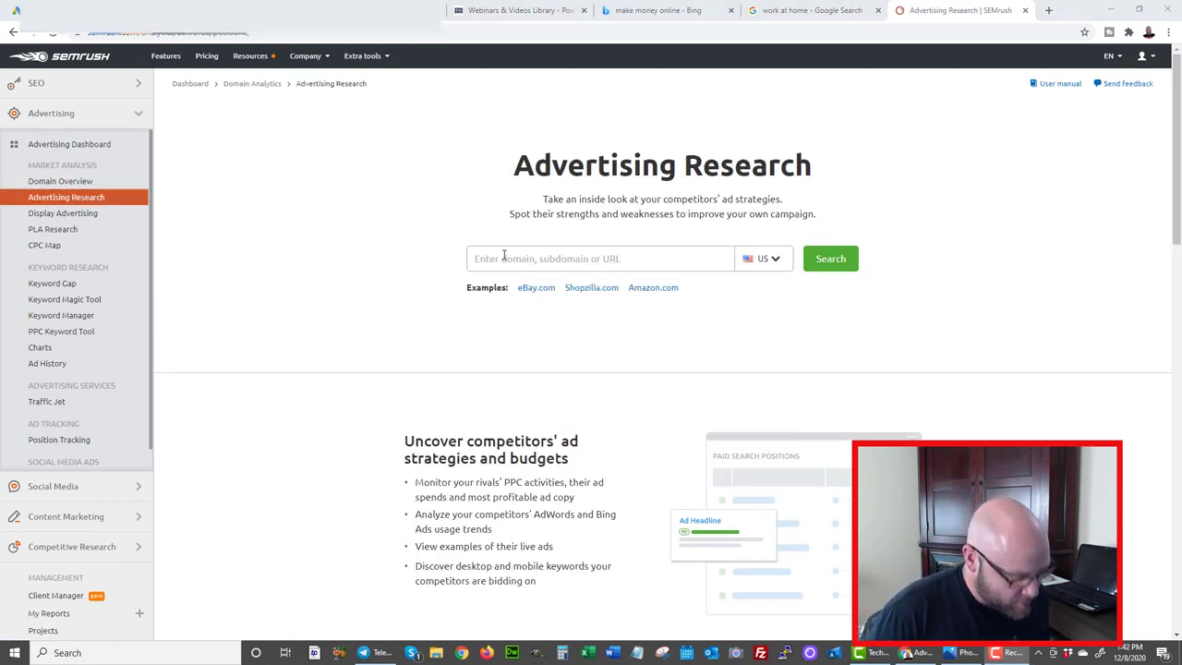
{"action": "type", "text": "www.clickearners.com/"}
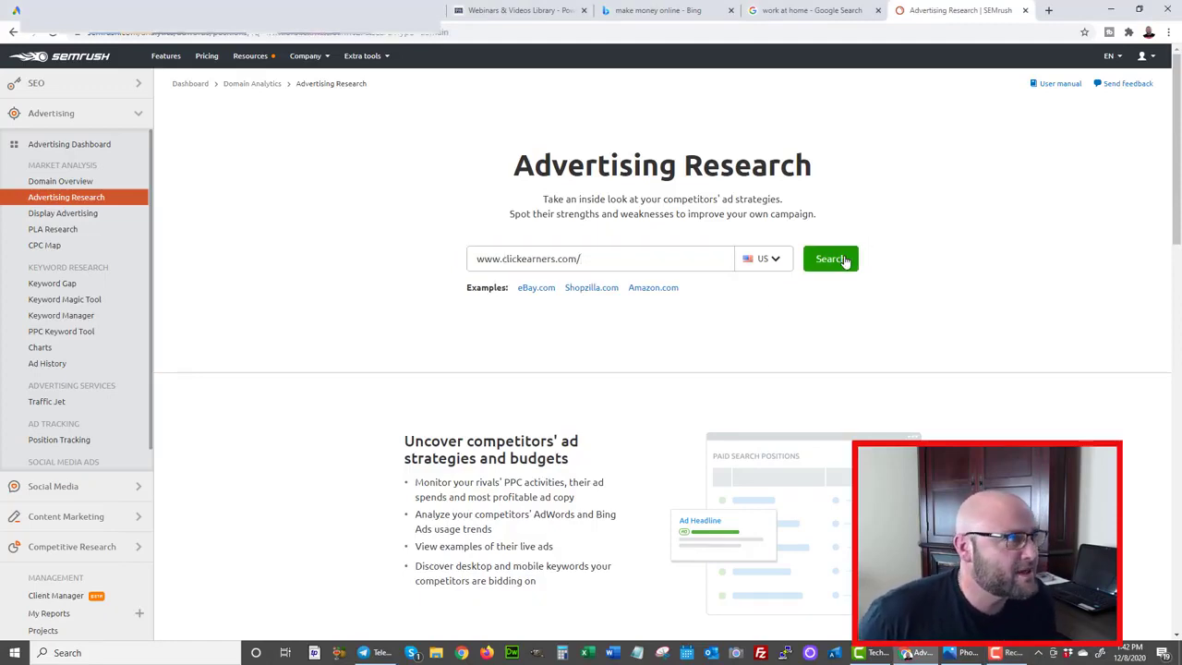
Step: Run the clickearners.com search and show the 2Y Paid Search Trends chart
{"action": "left_click", "coordinate": [830, 258]}
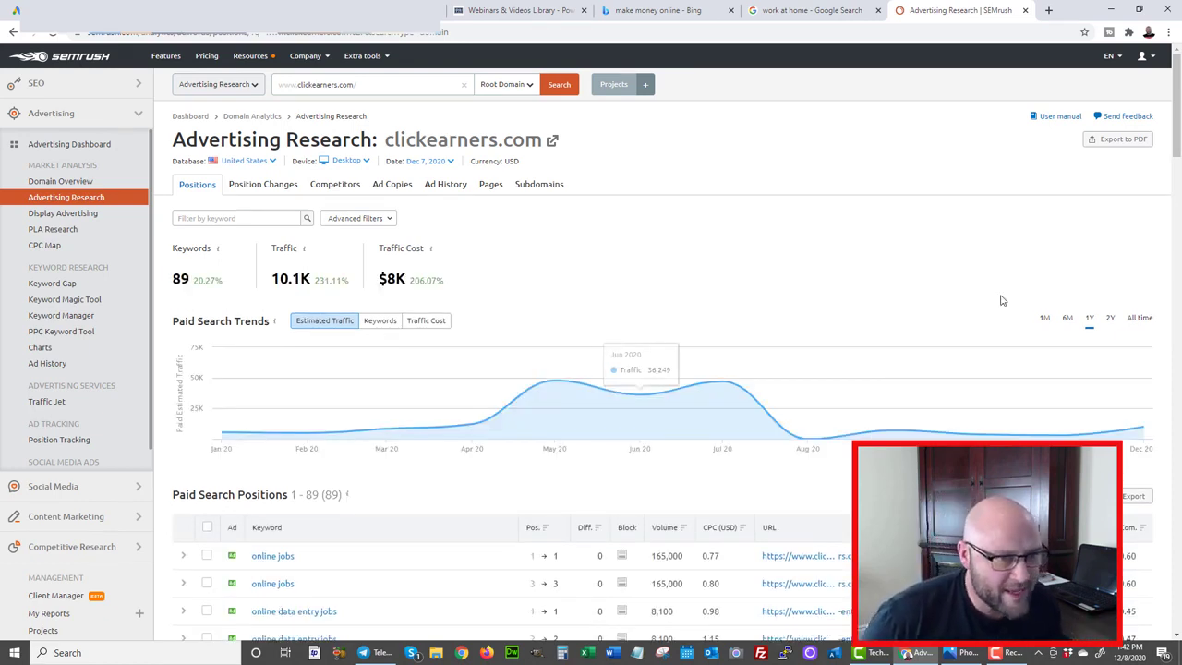
{"action": "left_click", "coordinate": [1139, 318]}
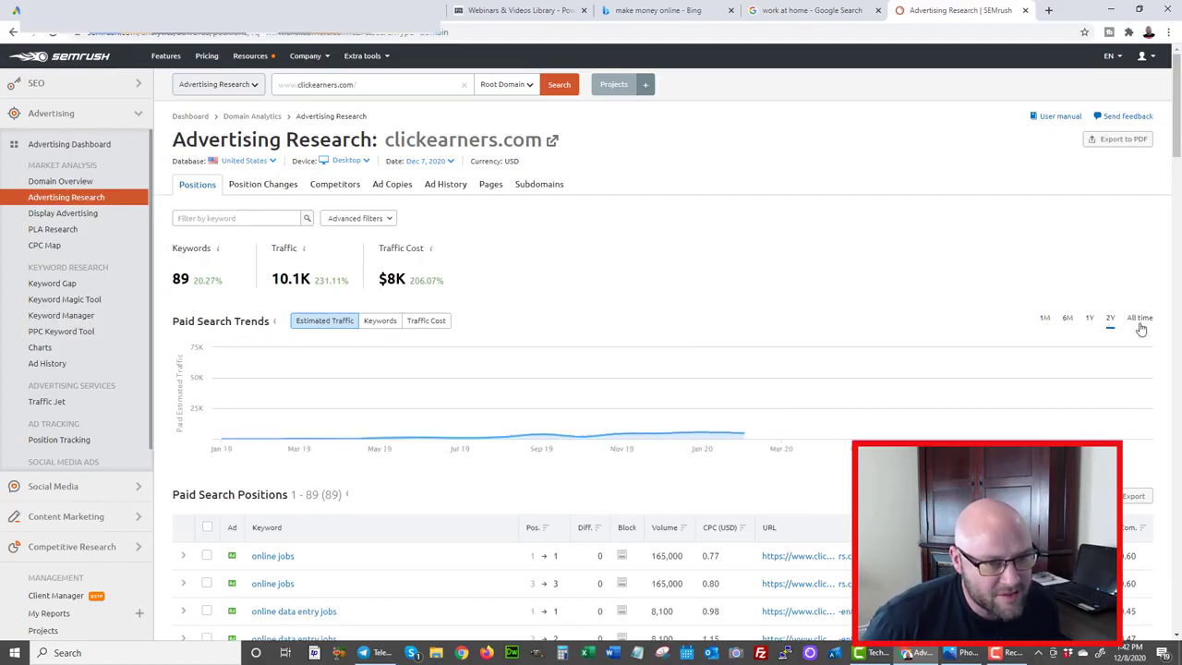
{"action": "left_click", "coordinate": [1111, 317]}
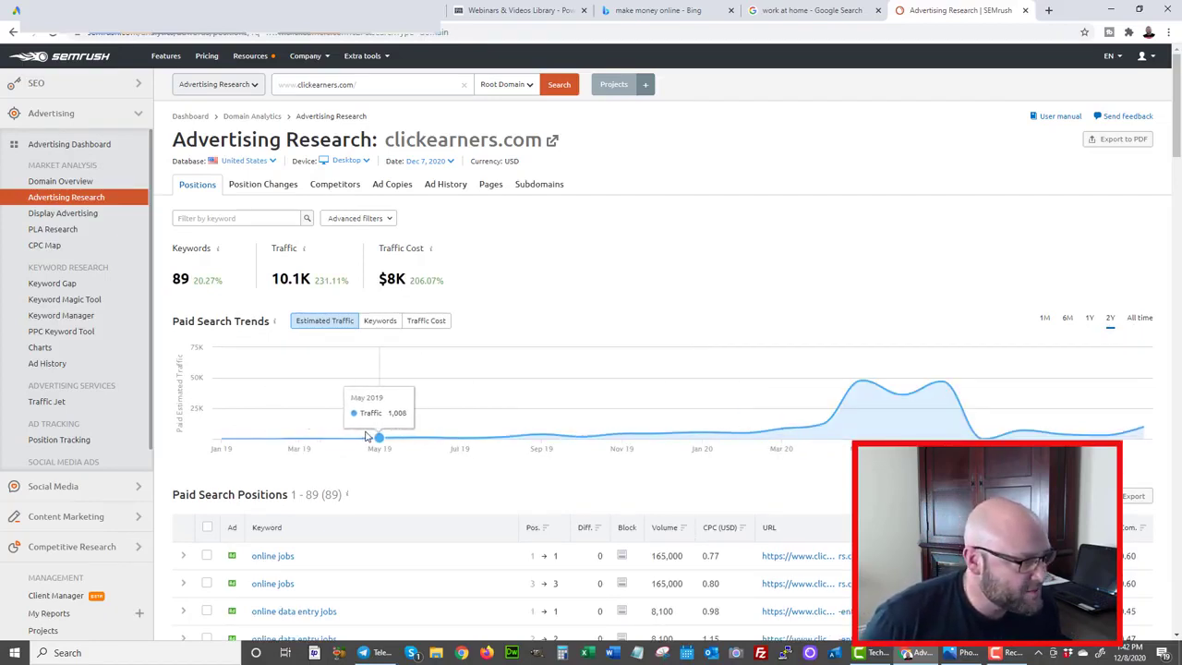
{"action": "mouse_move", "coordinate": [397, 438]}
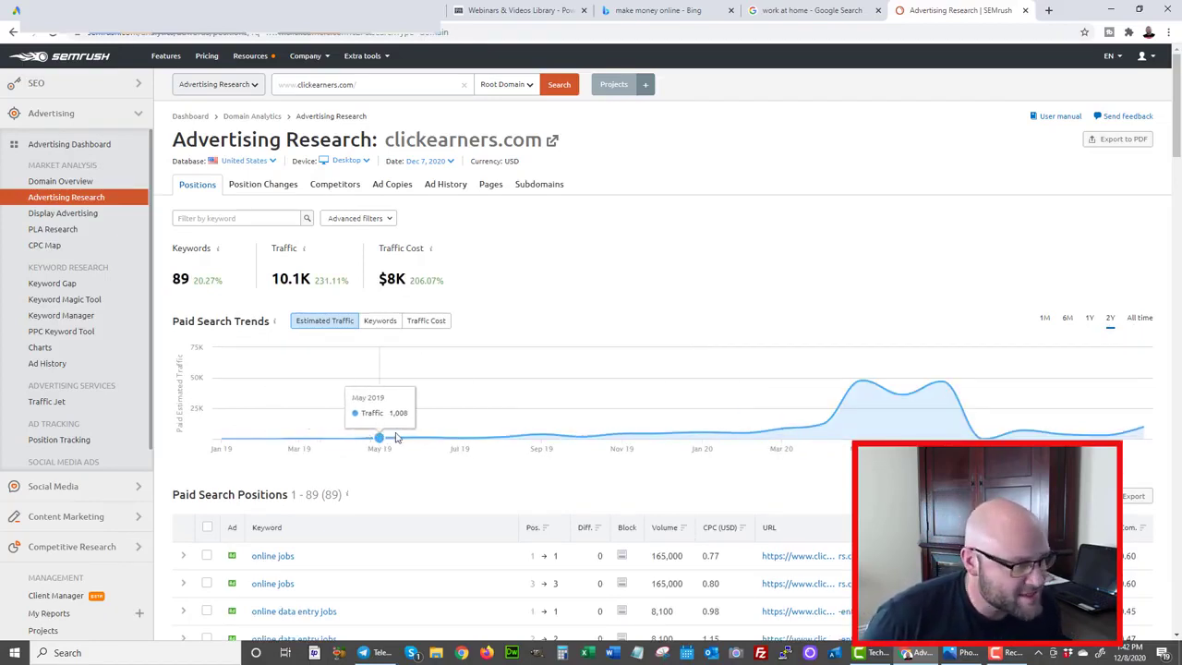
{"action": "mouse_move", "coordinate": [822, 424]}
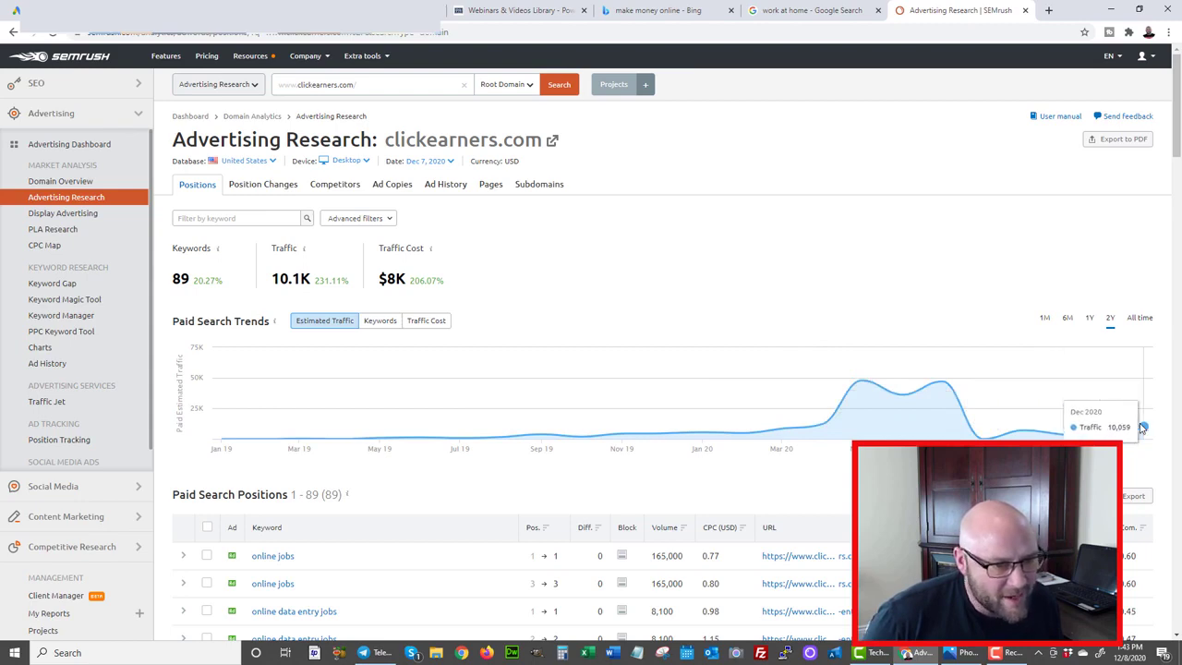
{"action": "scroll", "scroll_direction": "down", "scroll_amount": 3}
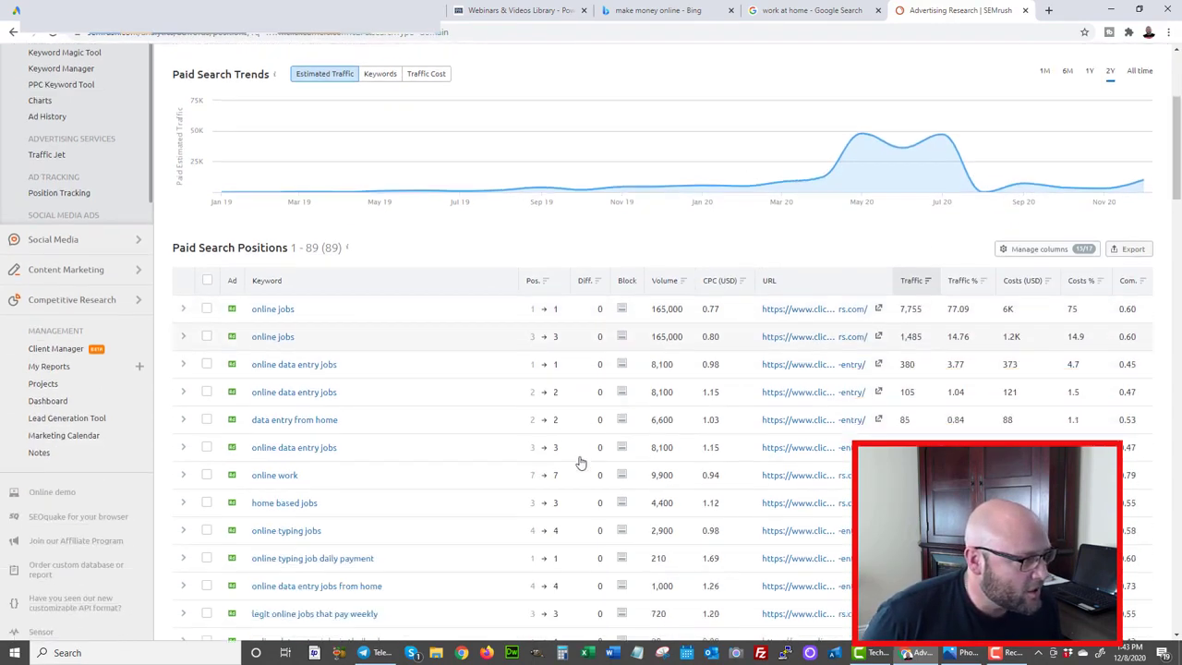
{"action": "scroll", "scroll_direction": "down", "scroll_amount": 3}
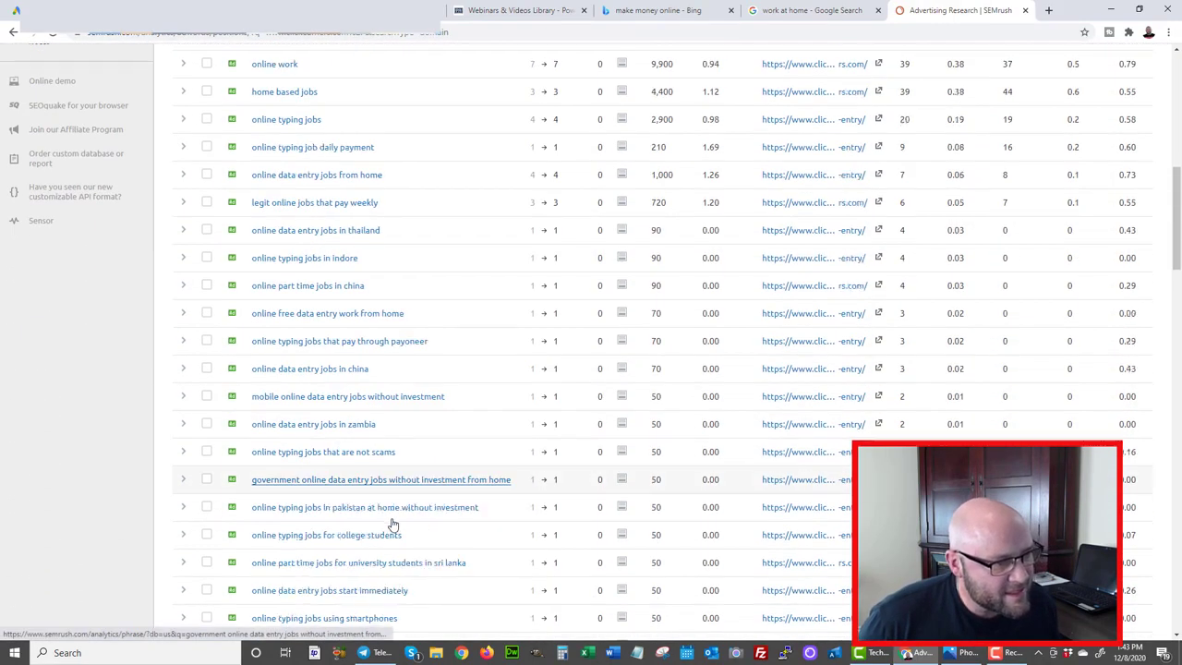
{"action": "scroll", "scroll_direction": "down", "scroll_amount": 3}
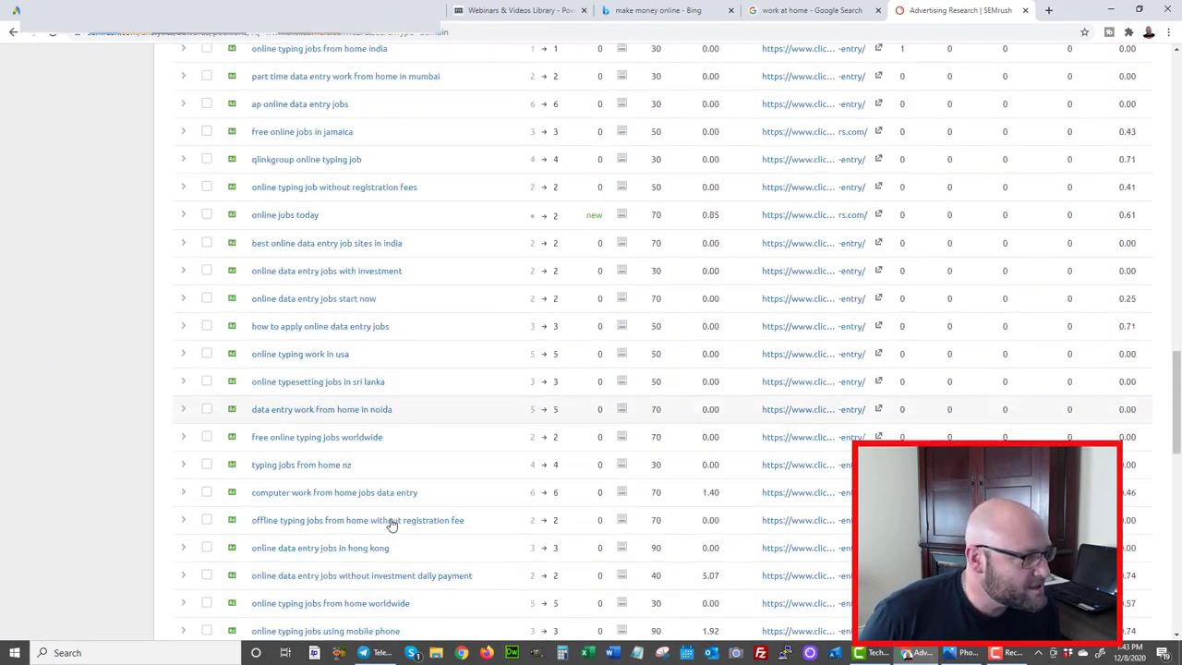
{"action": "scroll", "scroll_direction": "down", "scroll_amount": 3}
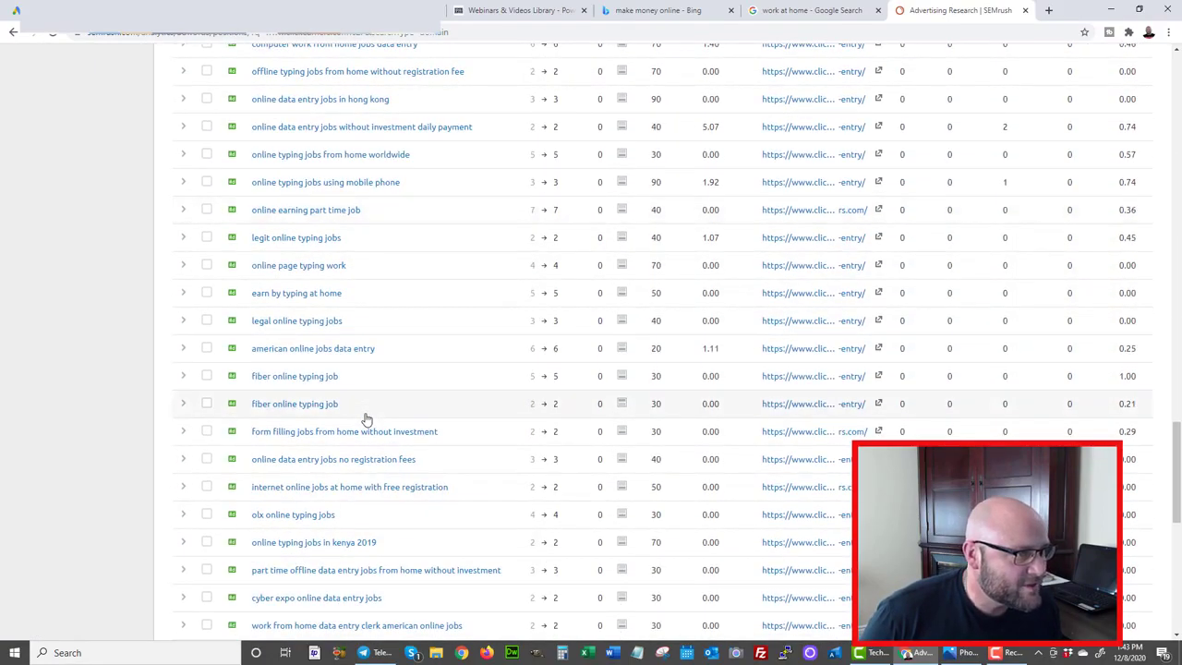
{"action": "scroll", "scroll_direction": "down", "scroll_amount": 3}
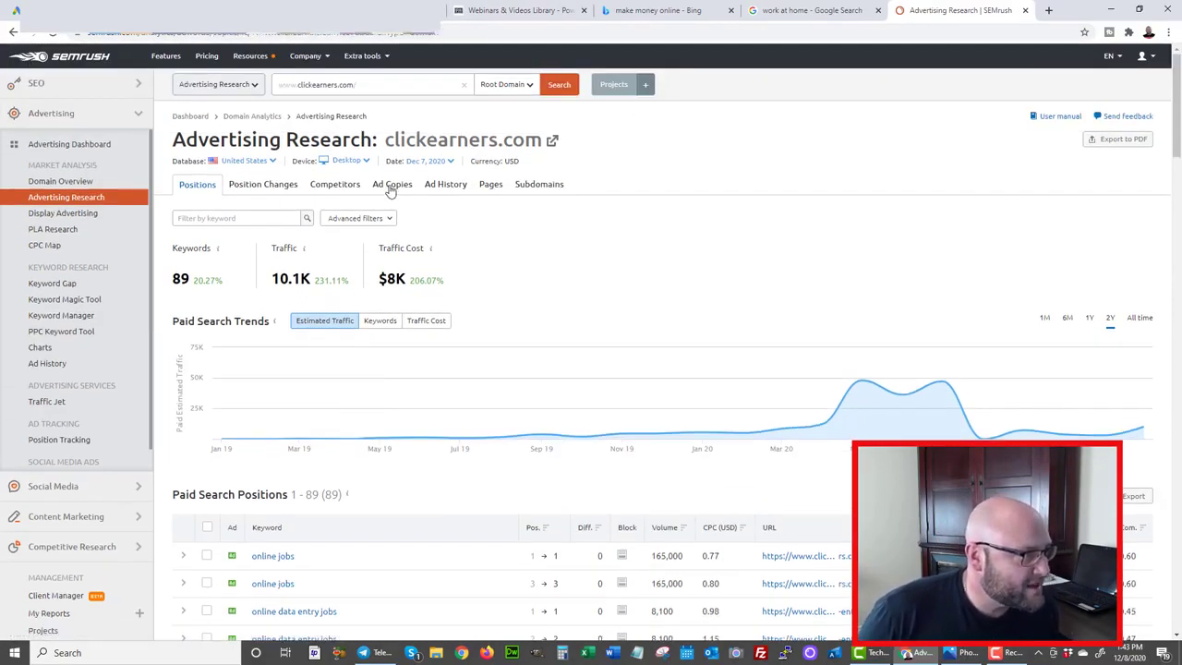
Step: Open the Ad Copies tab and scroll through clickearners.com's 70 ad cards
{"action": "left_click", "coordinate": [391, 184]}
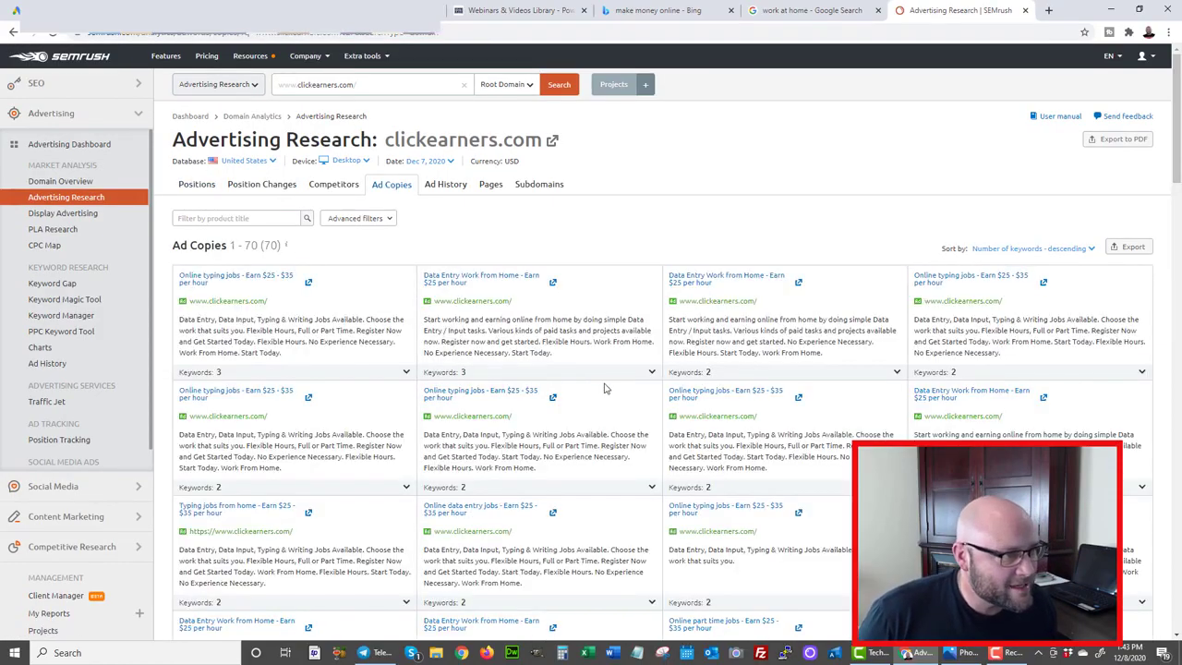
{"action": "scroll", "scroll_direction": "down", "scroll_amount": 3}
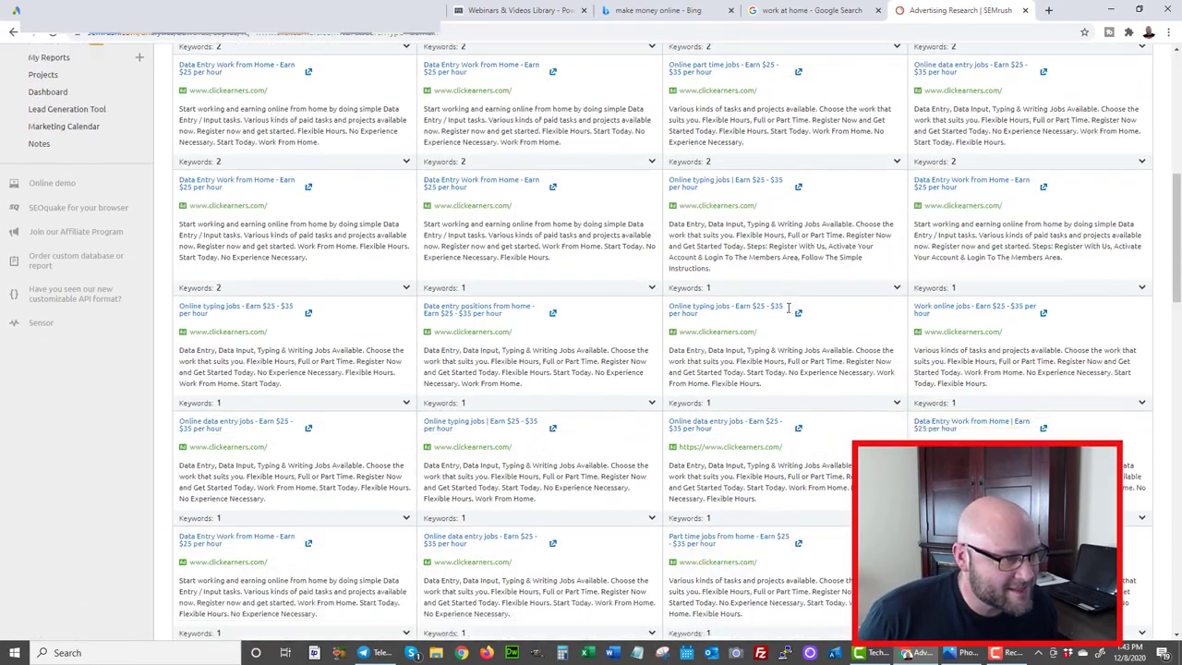
{"action": "scroll", "scroll_direction": "down", "scroll_amount": 3}
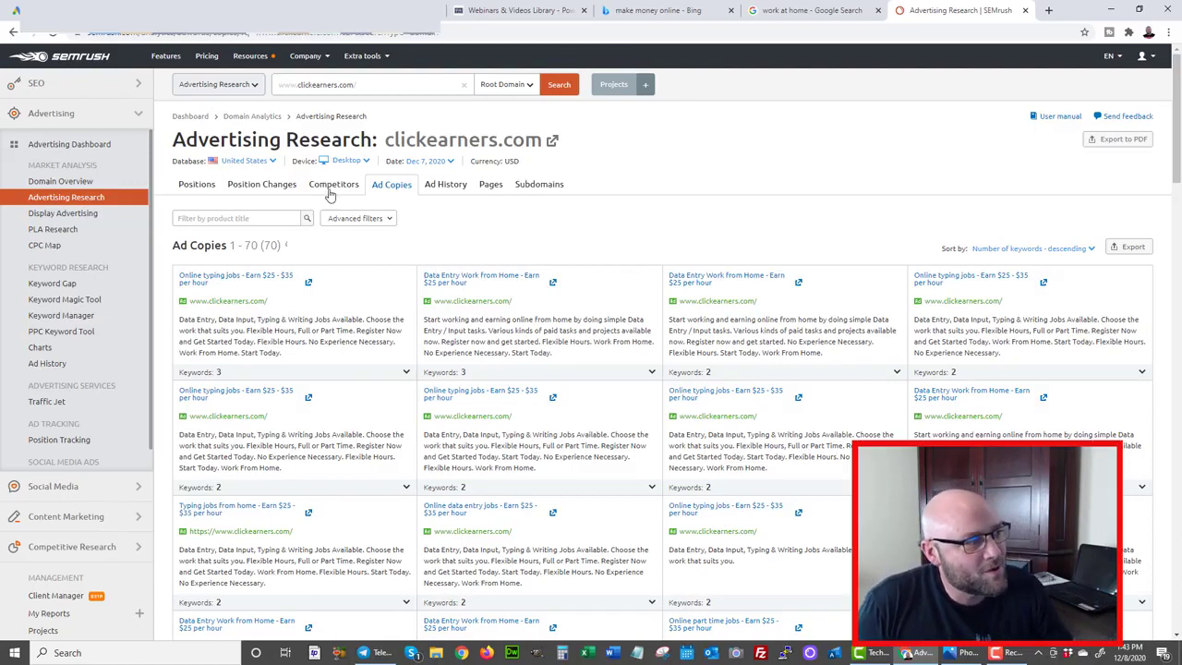
Step: Open the Competitors tab and scroll the 95 paid competitors, led by jobfull.org
{"action": "left_click", "coordinate": [334, 184]}
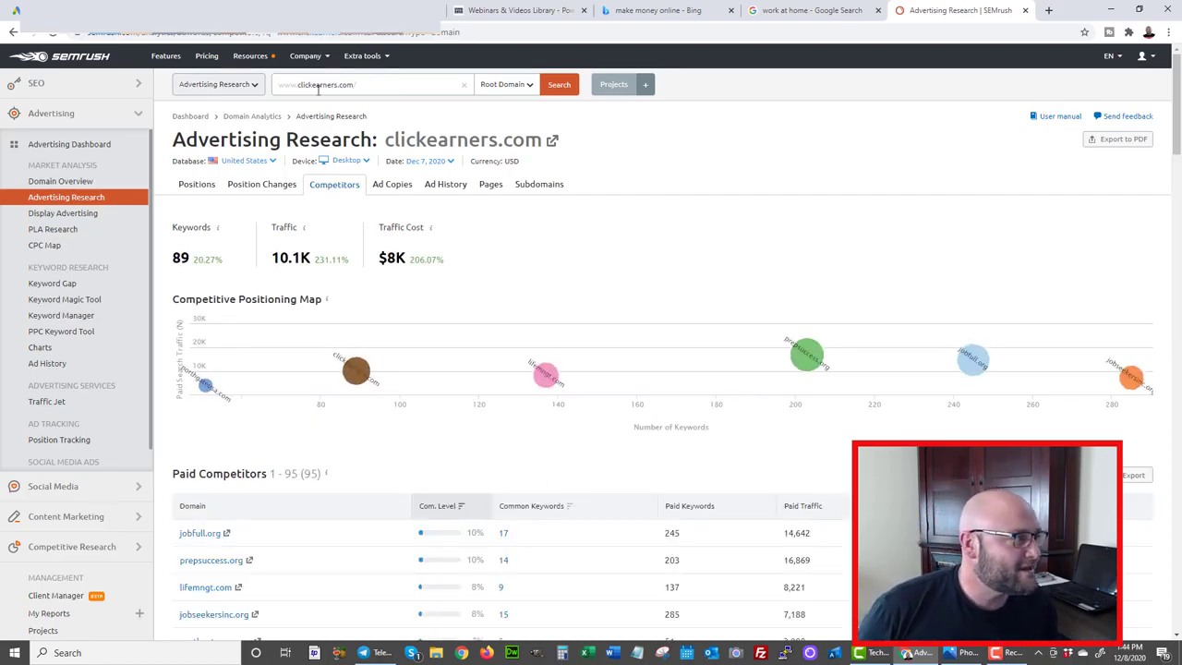
{"action": "scroll", "scroll_direction": "down", "scroll_amount": 3}
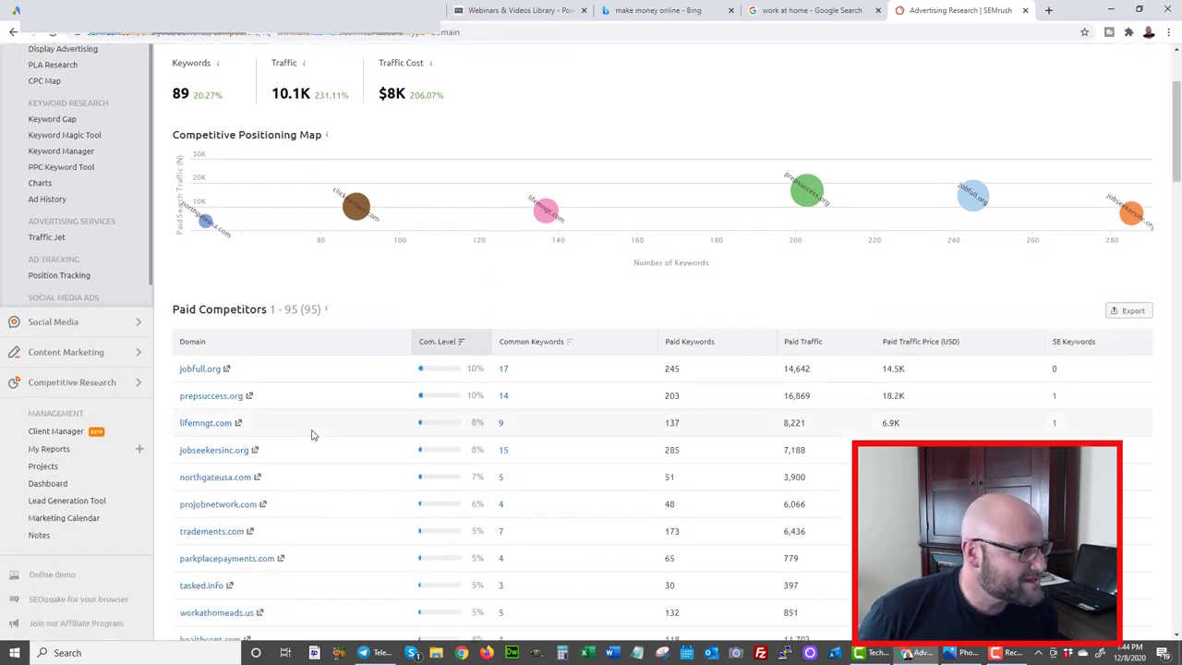
{"action": "scroll", "scroll_direction": "down", "scroll_amount": 3}
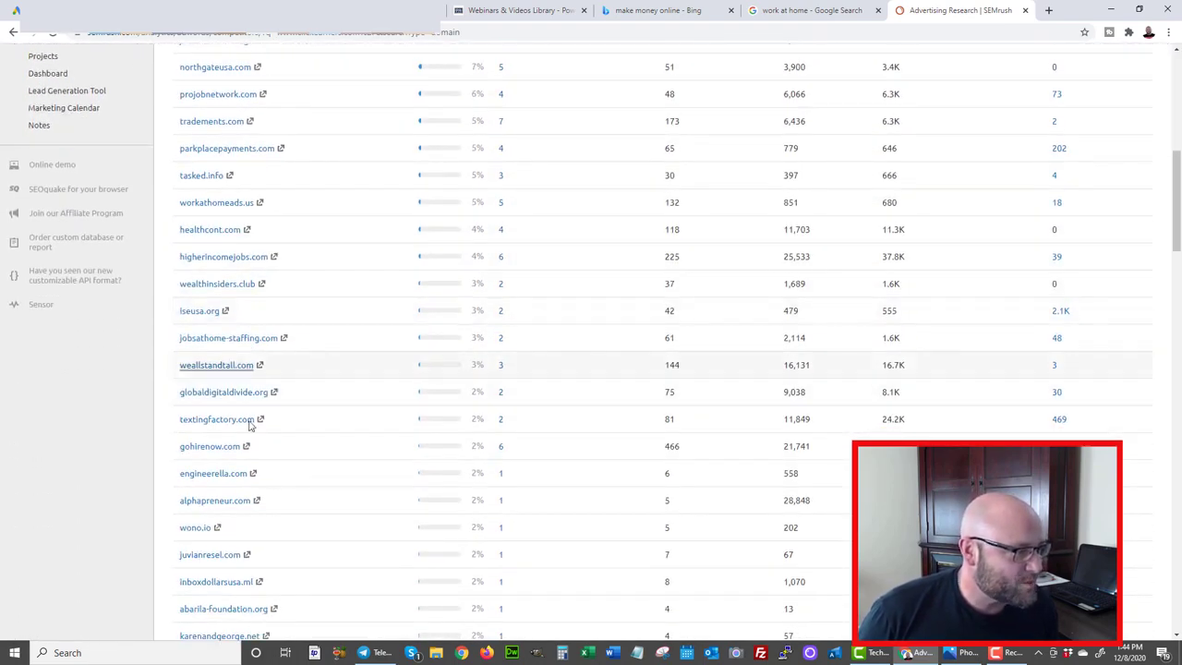
{"action": "scroll", "scroll_direction": "up", "scroll_amount": 3}
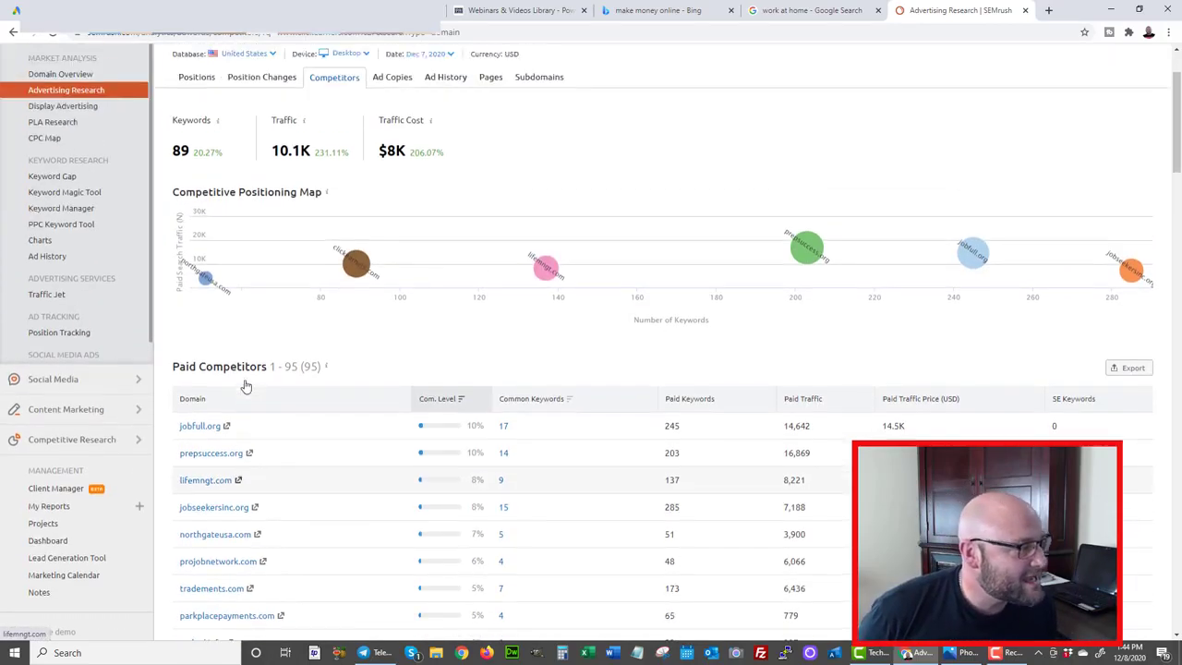
{"action": "scroll", "scroll_direction": "down", "scroll_amount": 3}
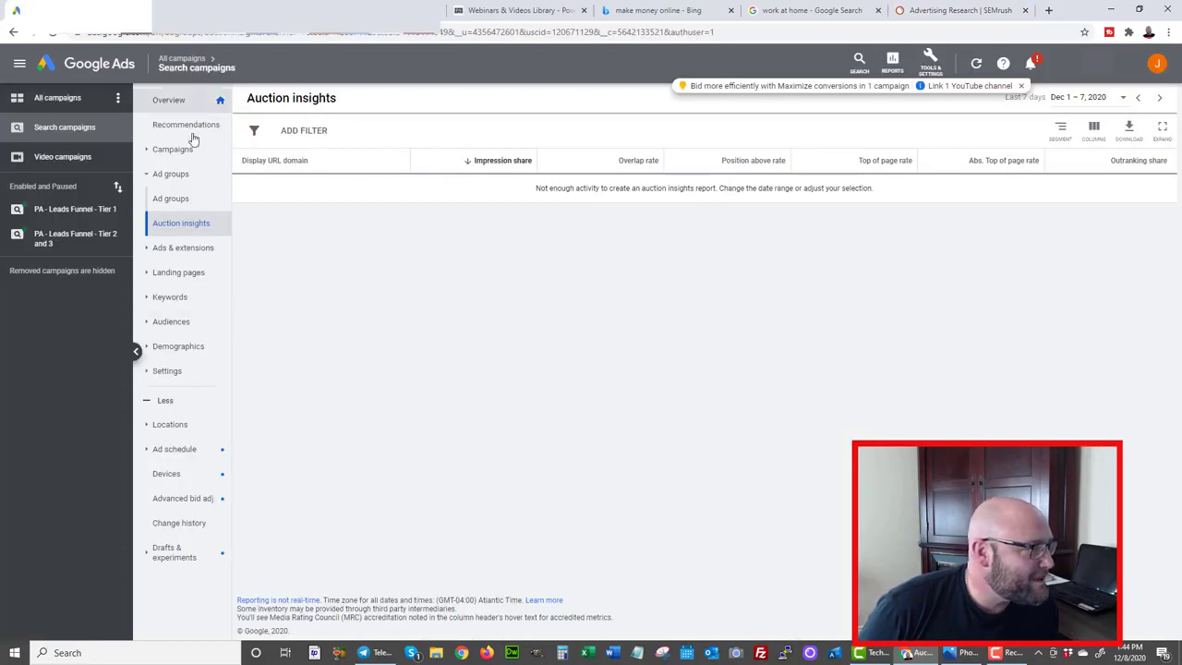
{"action": "left_click", "coordinate": [173, 149]}
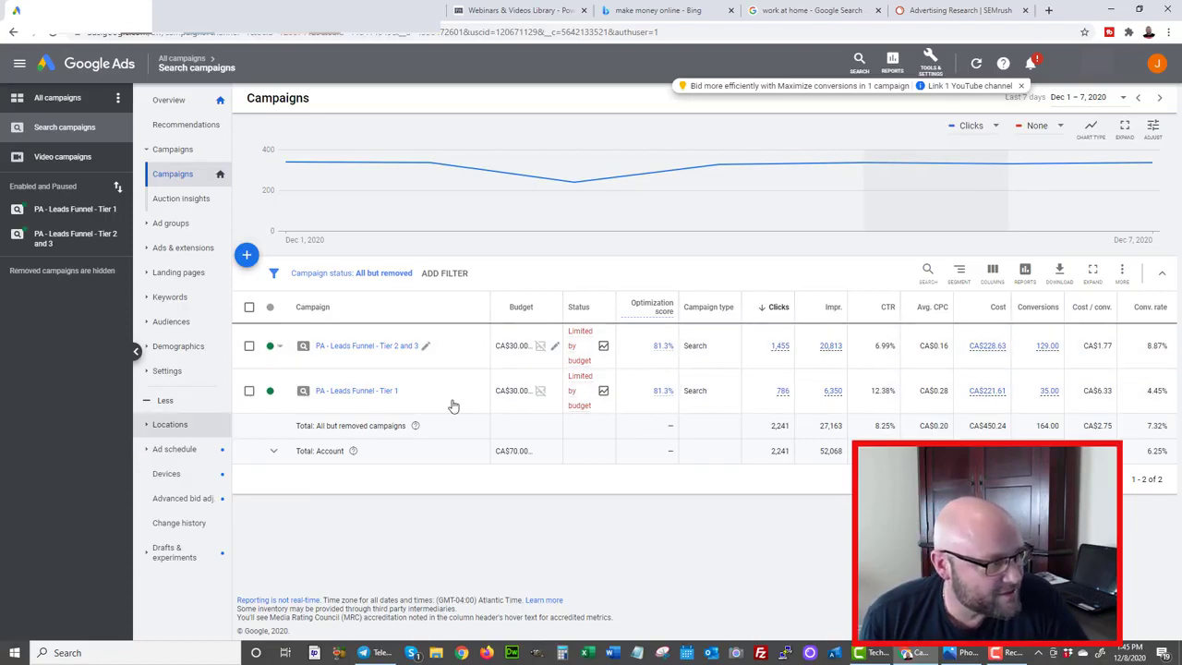
{"action": "mouse_move", "coordinate": [1079, 355]}
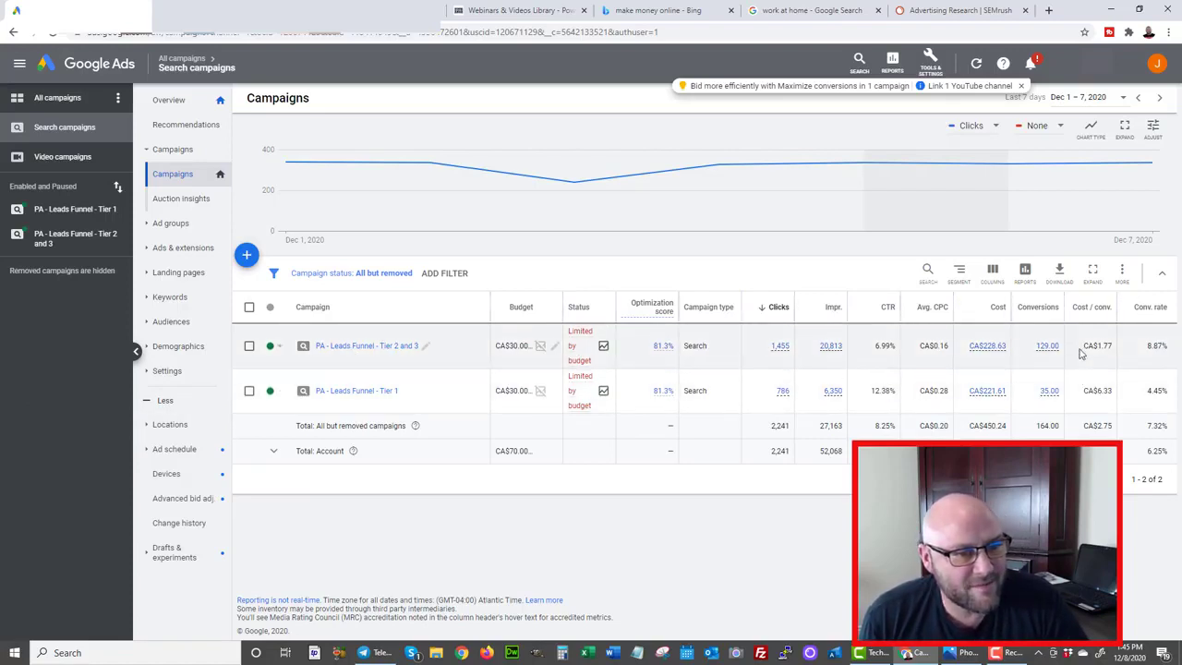
{"action": "double_click", "coordinate": [1092, 346]}
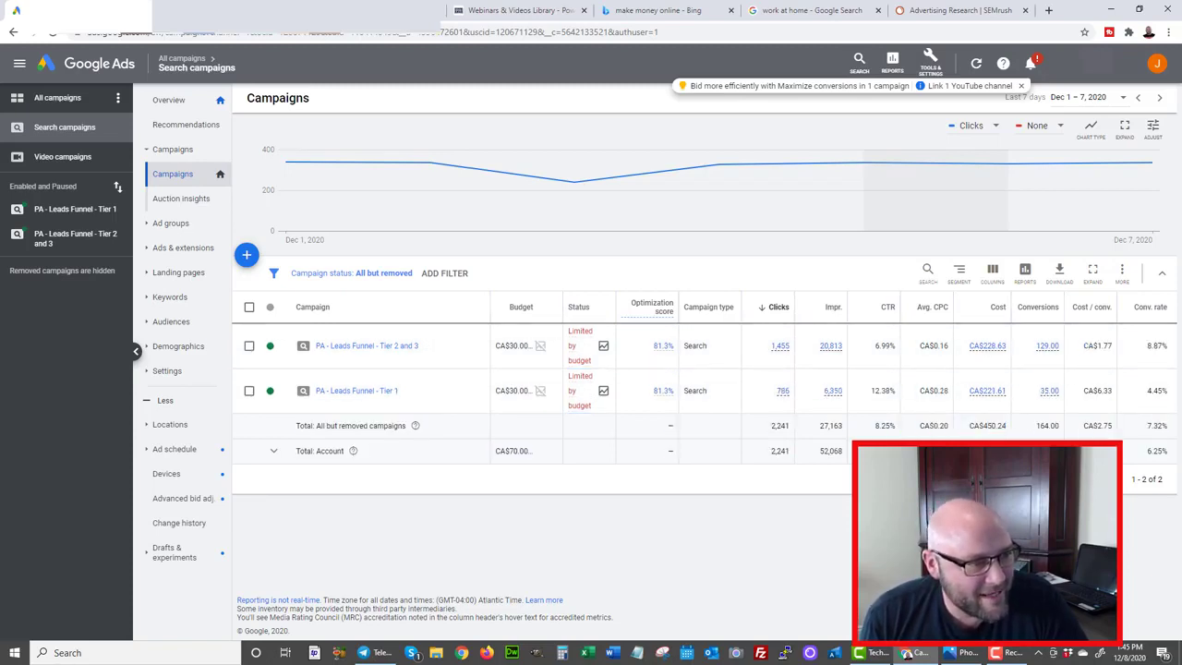
{"action": "mouse_move", "coordinate": [435, 341]}
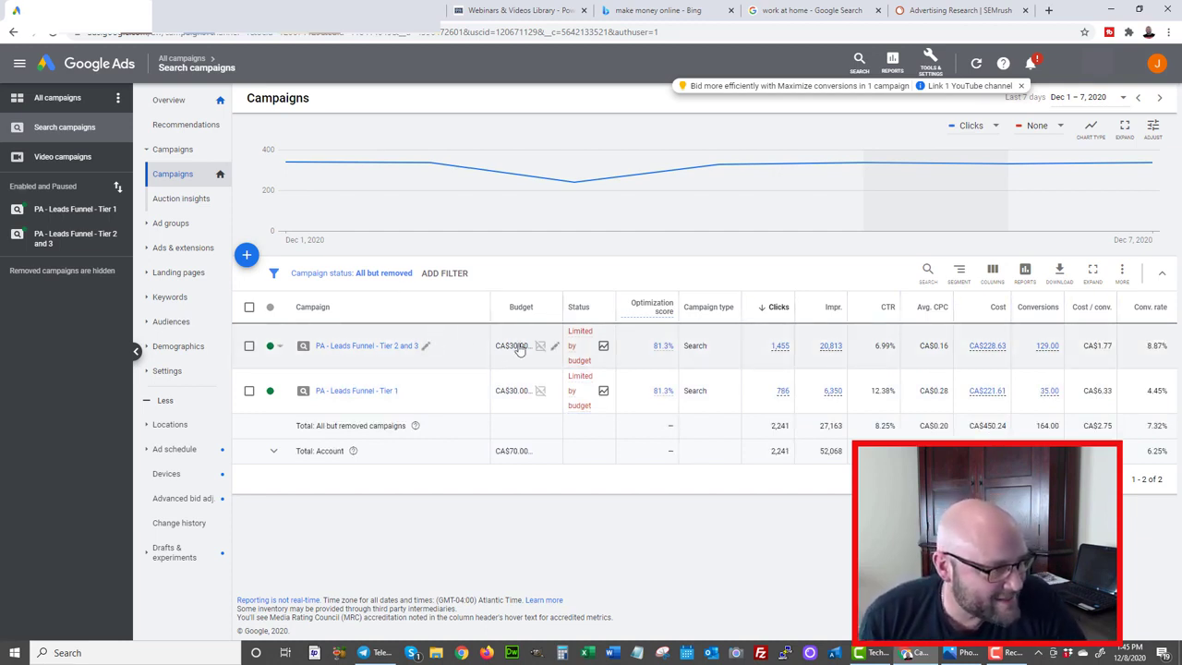
{"action": "mouse_move", "coordinate": [513, 360]}
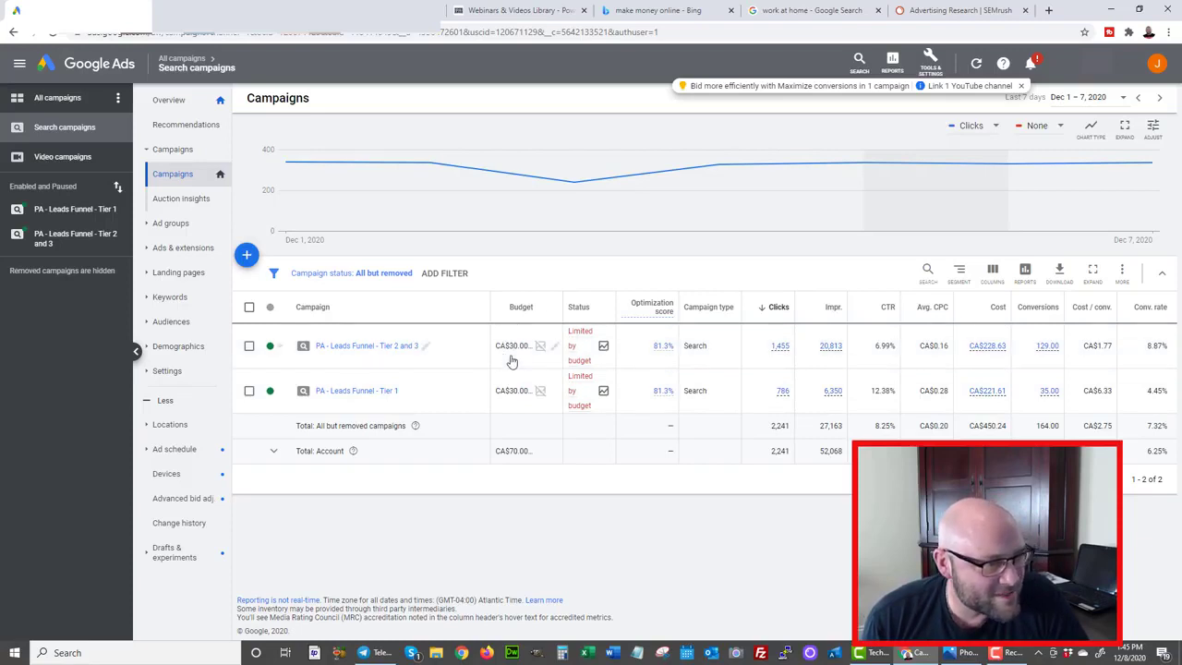
{"action": "mouse_move", "coordinate": [985, 347]}
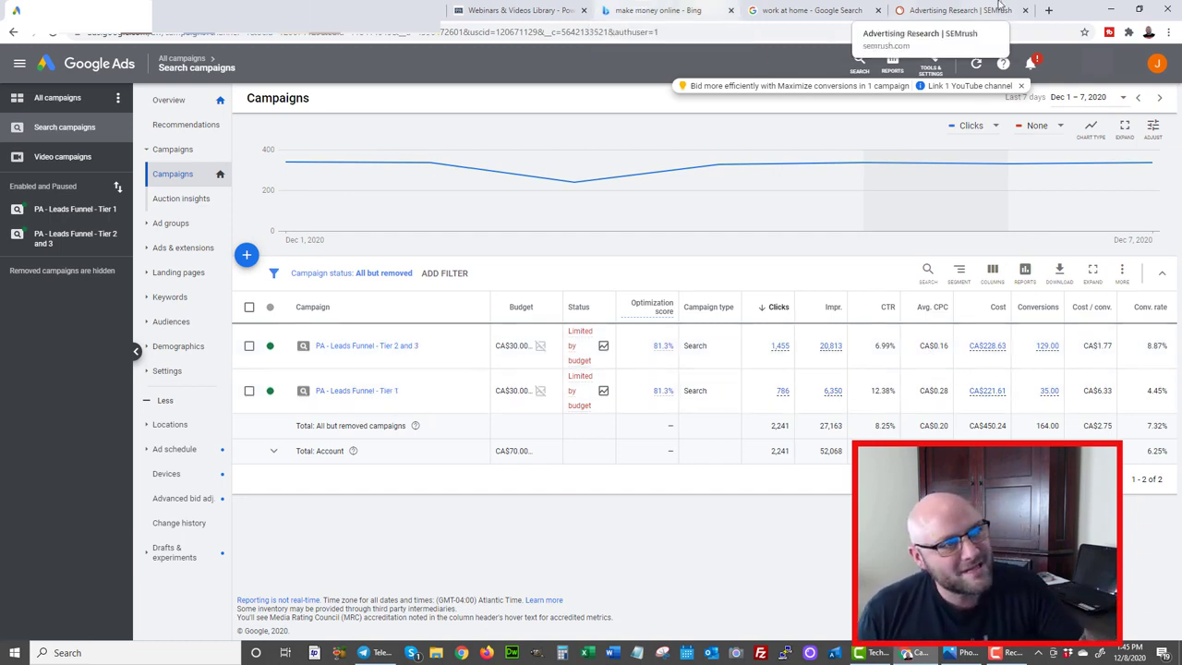
Step: Switch back to SEMrush's clickearners.com Competitors report with its positioning map and 95 paid competitors
{"action": "left_click", "coordinate": [961, 11]}
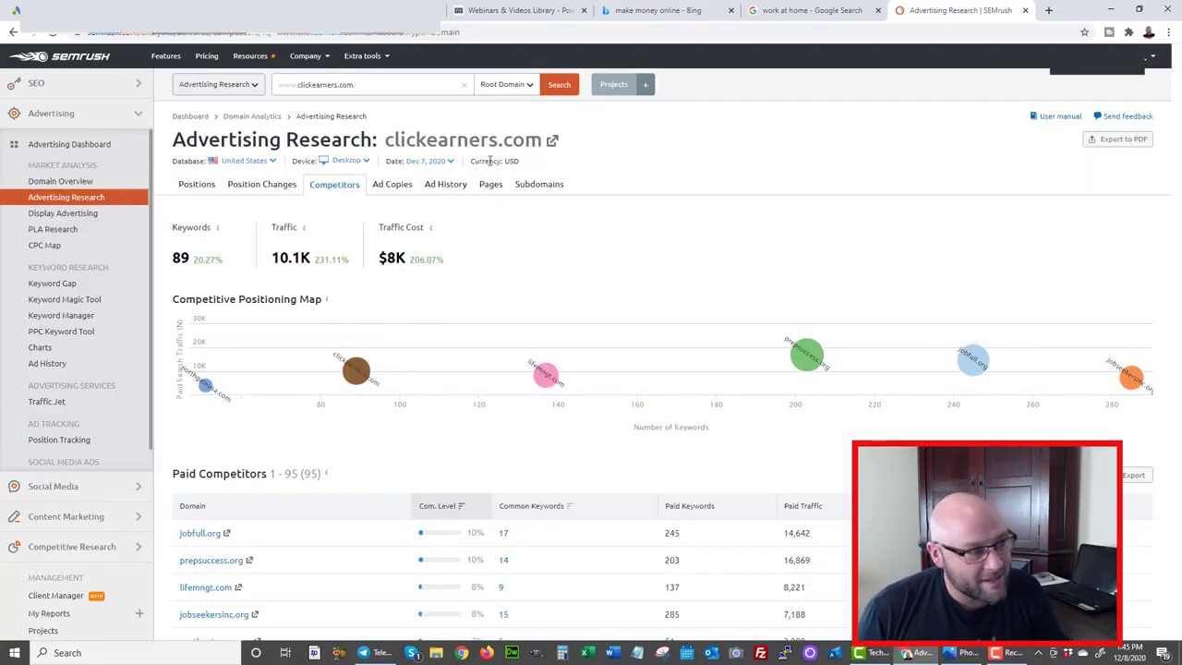
{"action": "scroll", "scroll_direction": "down", "scroll_amount": 3}
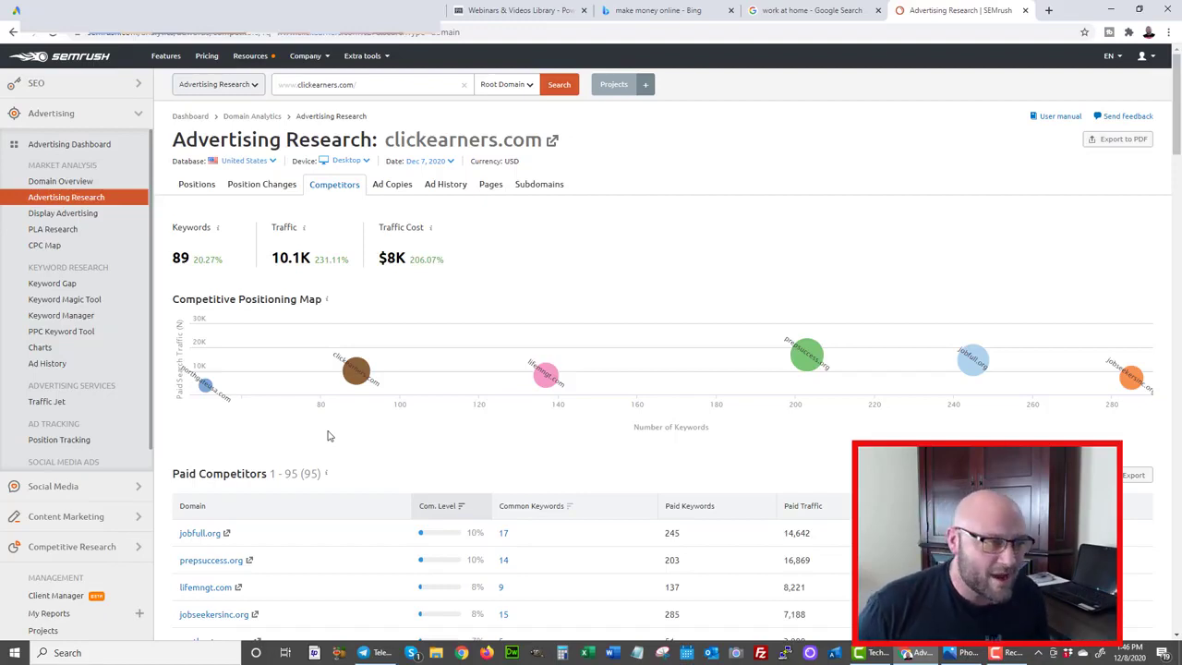
{"action": "mouse_move", "coordinate": [853, 267]}
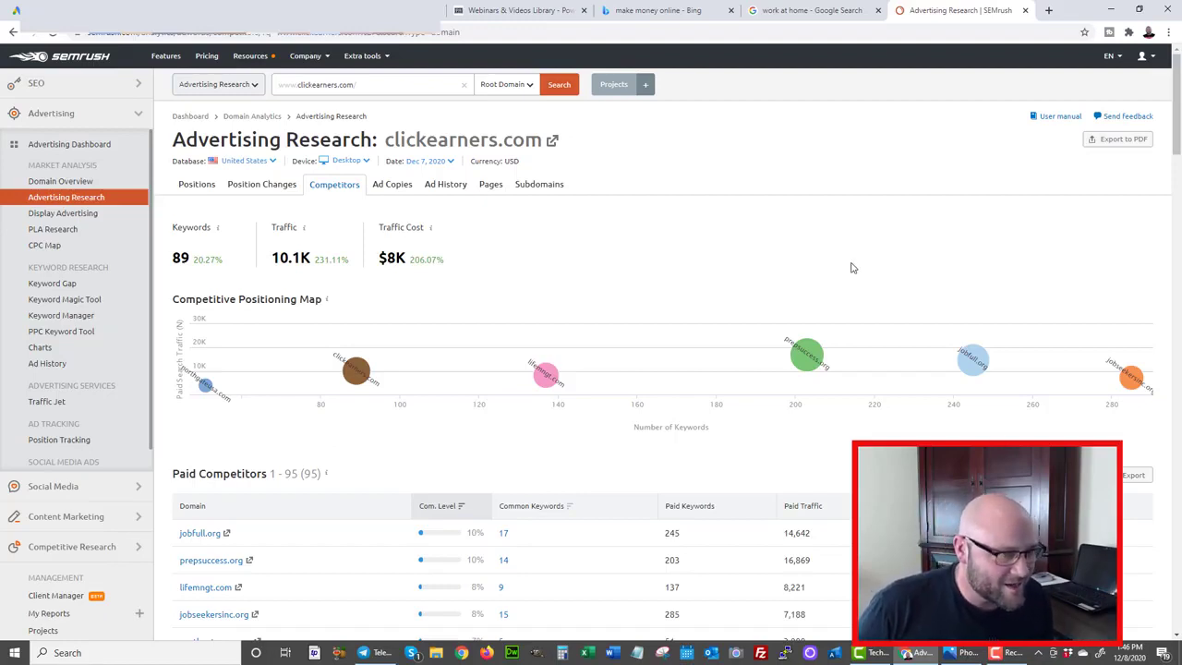